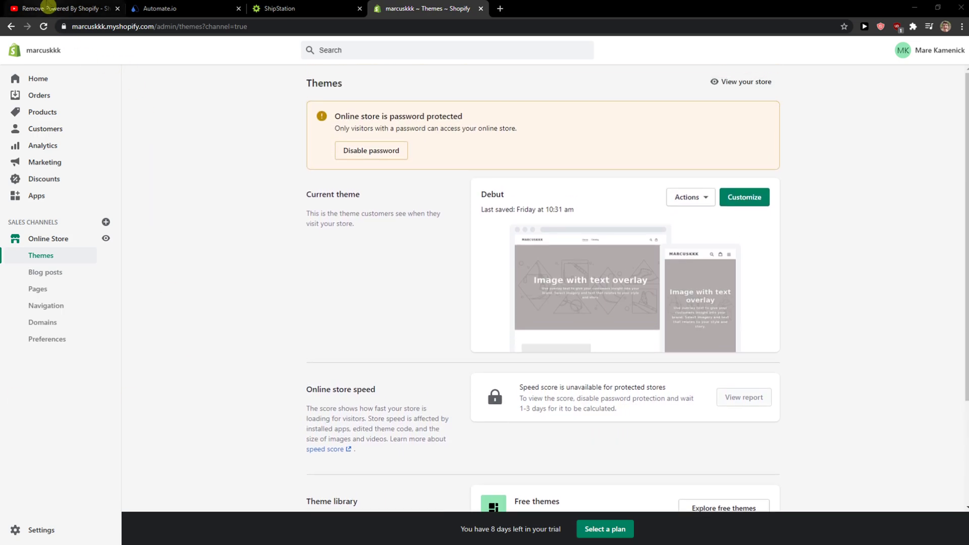
Step: Follow the Automate.io registration link from the YouTube video description
click(62, 9)
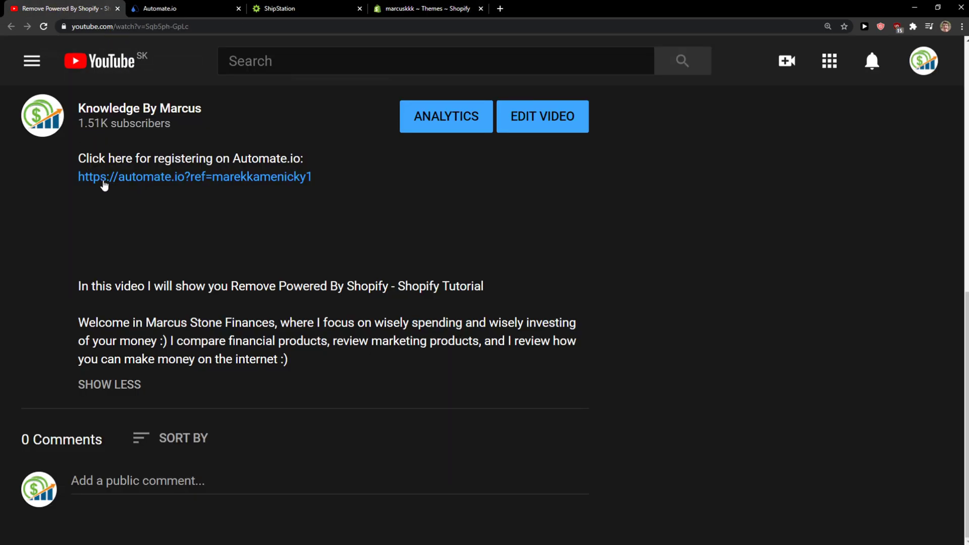
click(195, 176)
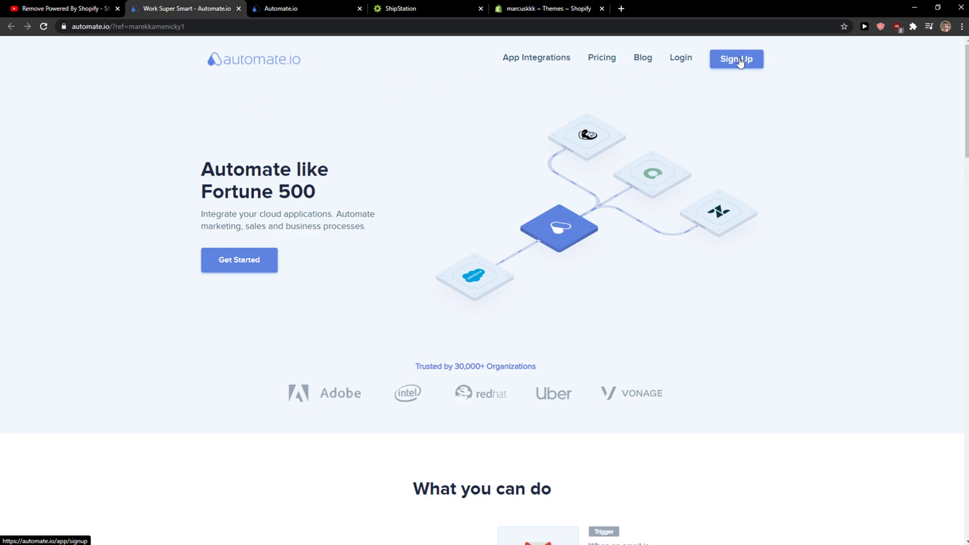
Step: Enter the Automate.io dashboard and start creating a new bot from the Bots list
click(736, 58)
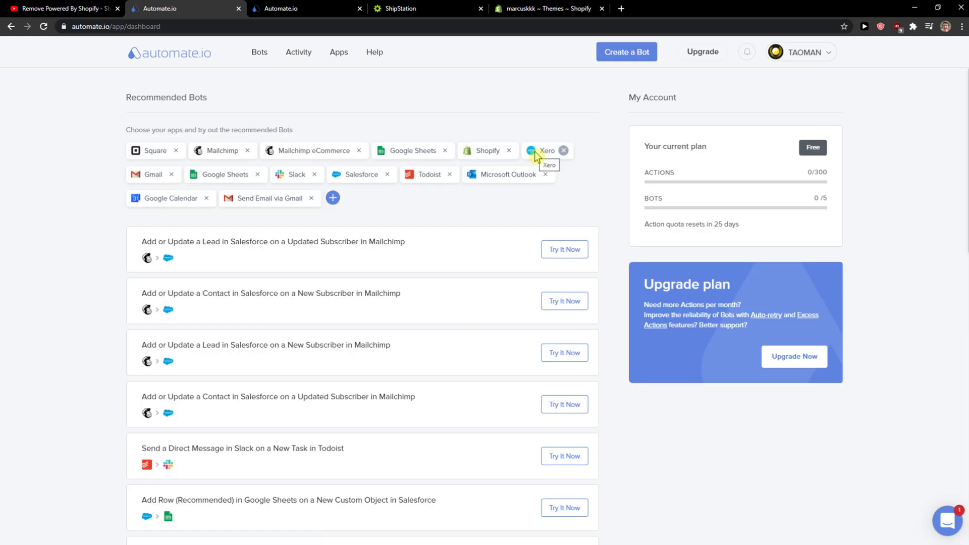
mouse_move(224, 142)
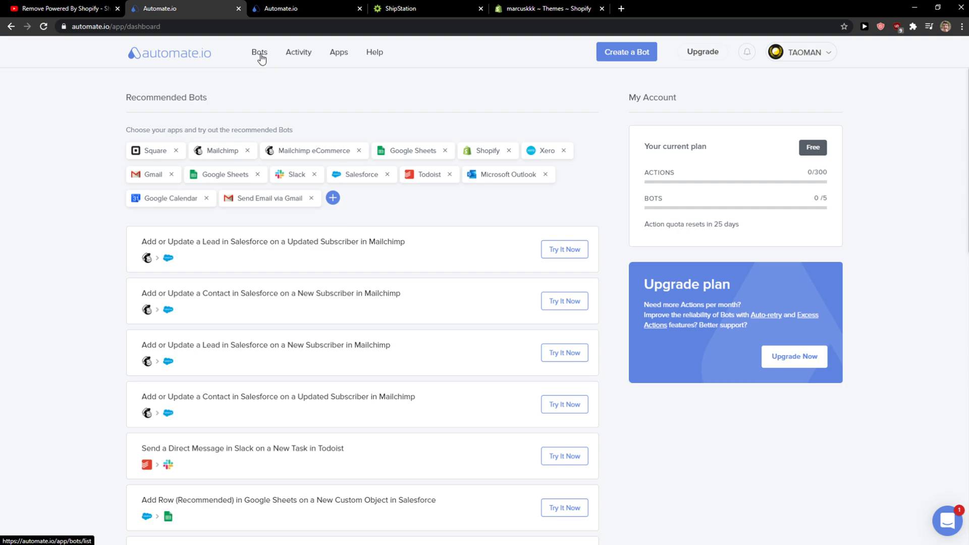
click(260, 51)
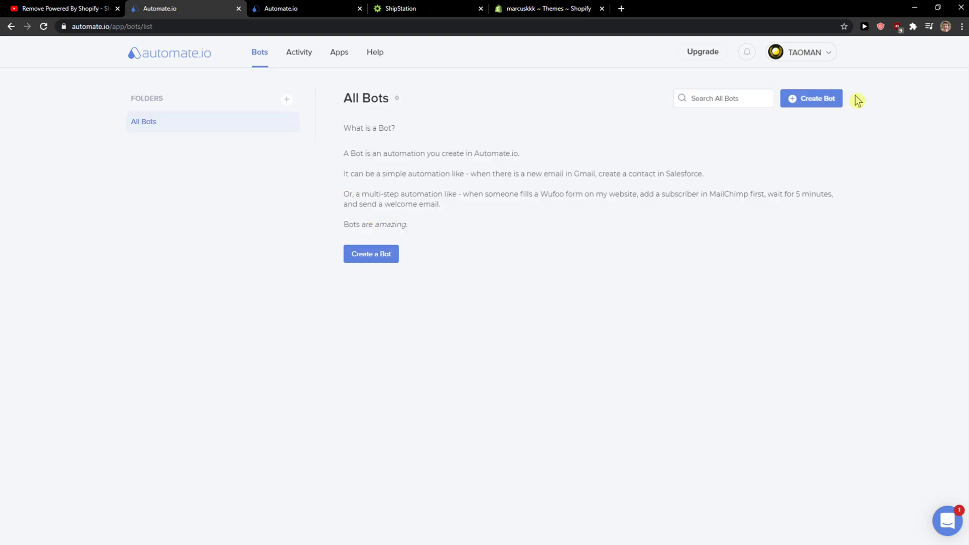
click(810, 98)
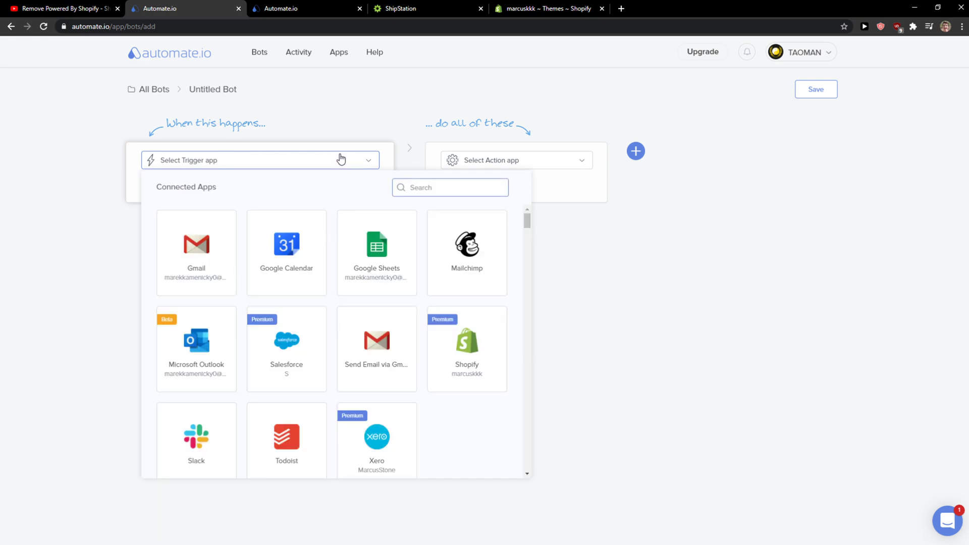
Step: Make Shopify the trigger app with the New Order event and search 'sh' among action apps
click(466, 349)
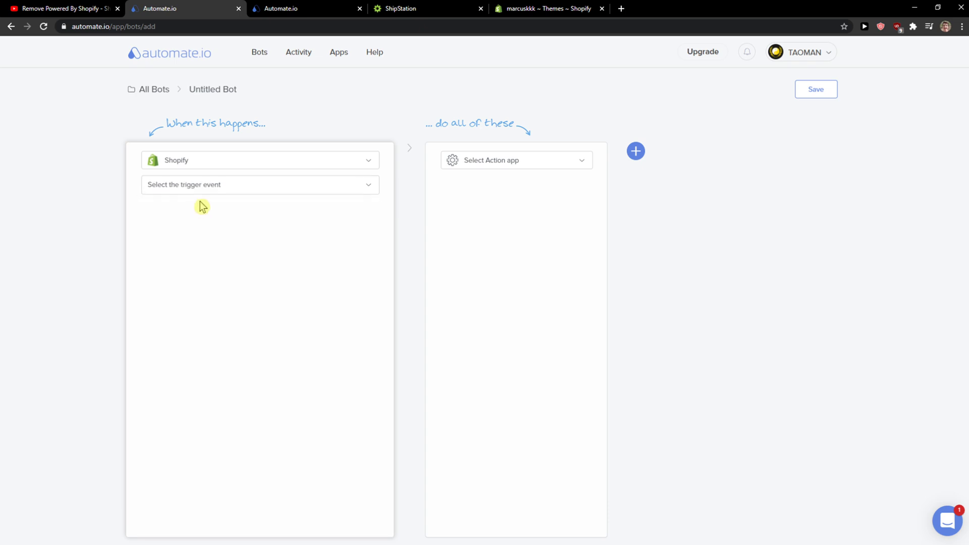
click(259, 184)
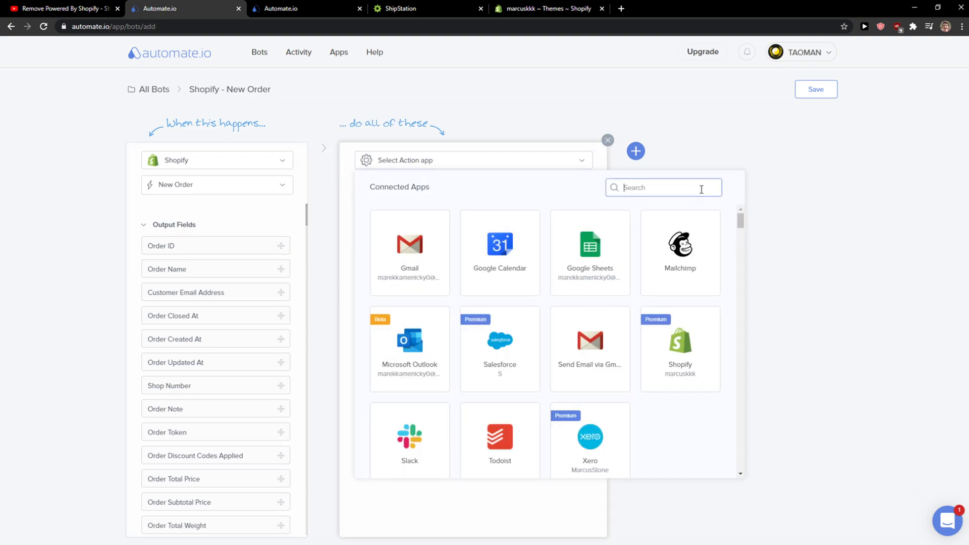
text(shipstation.com/#/settings/api)
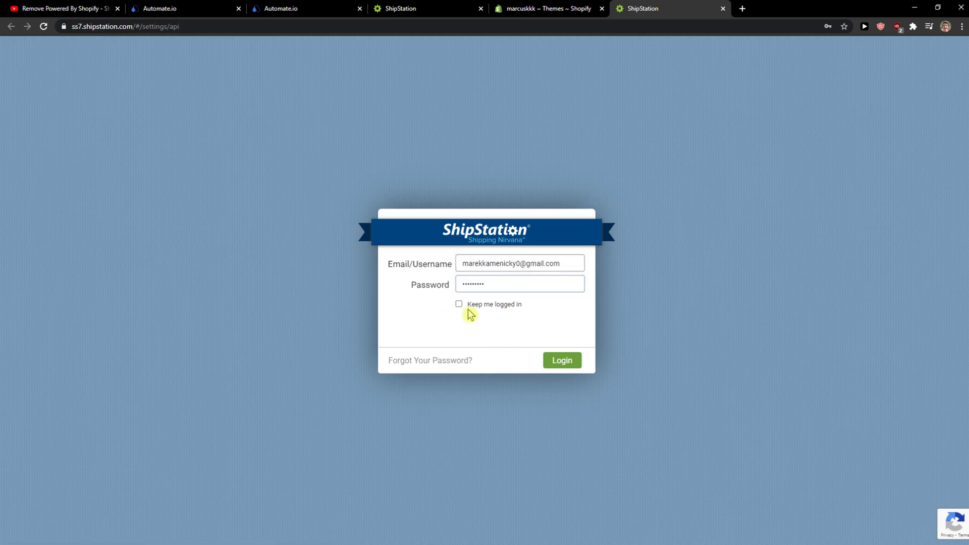
Step: Log in to ShipStation, generate API keys, and return to the Automate.io bot
click(560, 360)
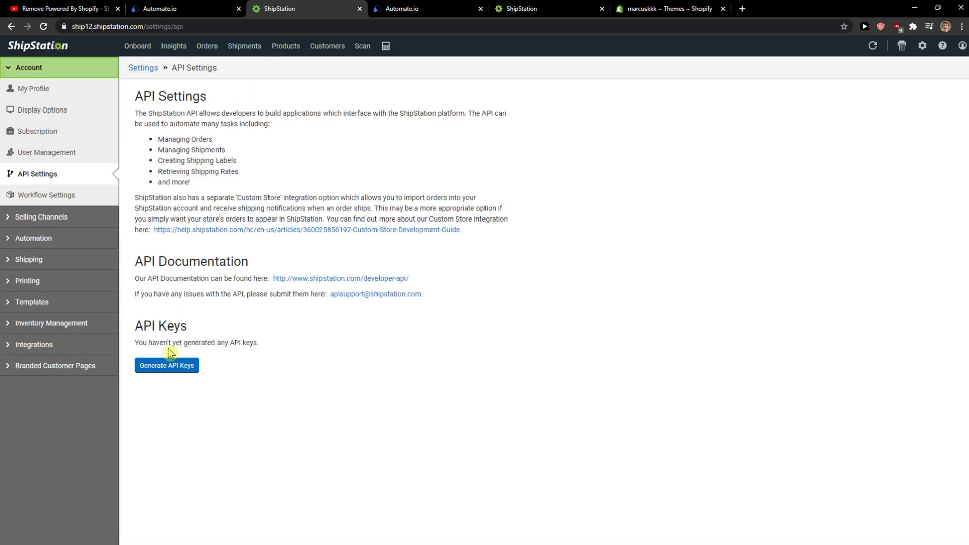
click(167, 366)
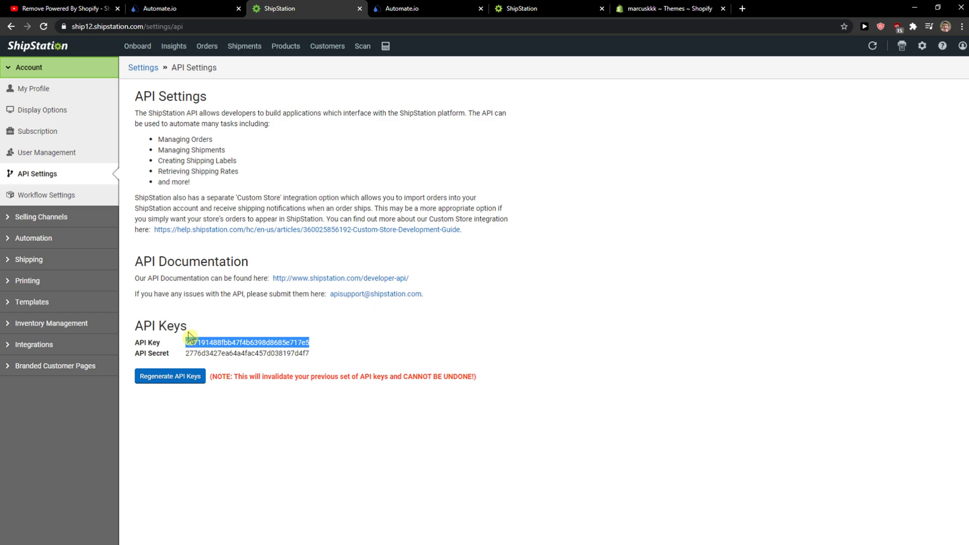
click(180, 8)
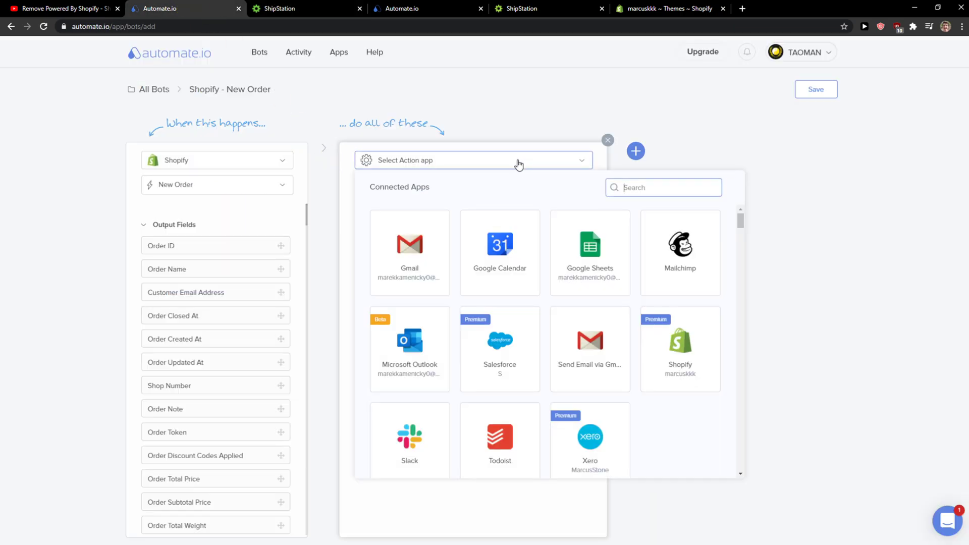
text(ship)
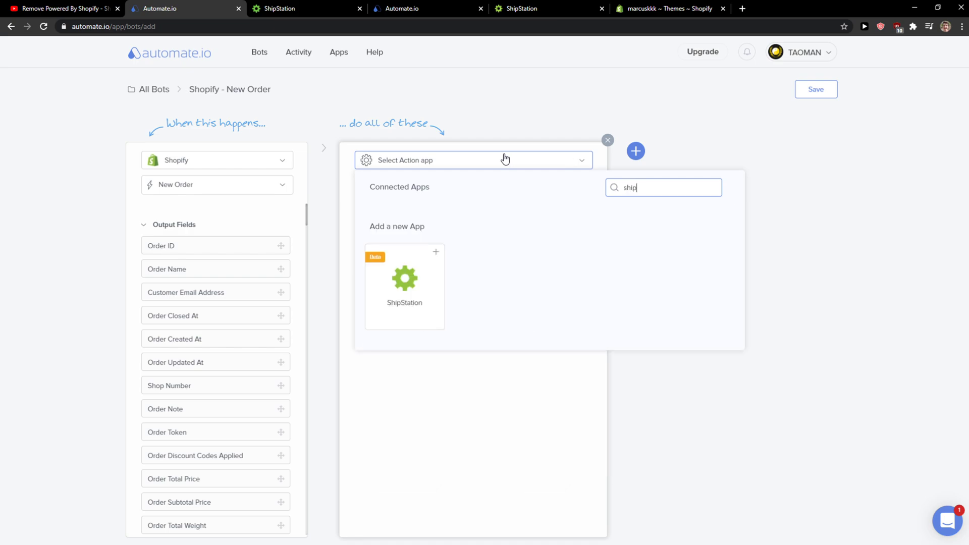
click(404, 286)
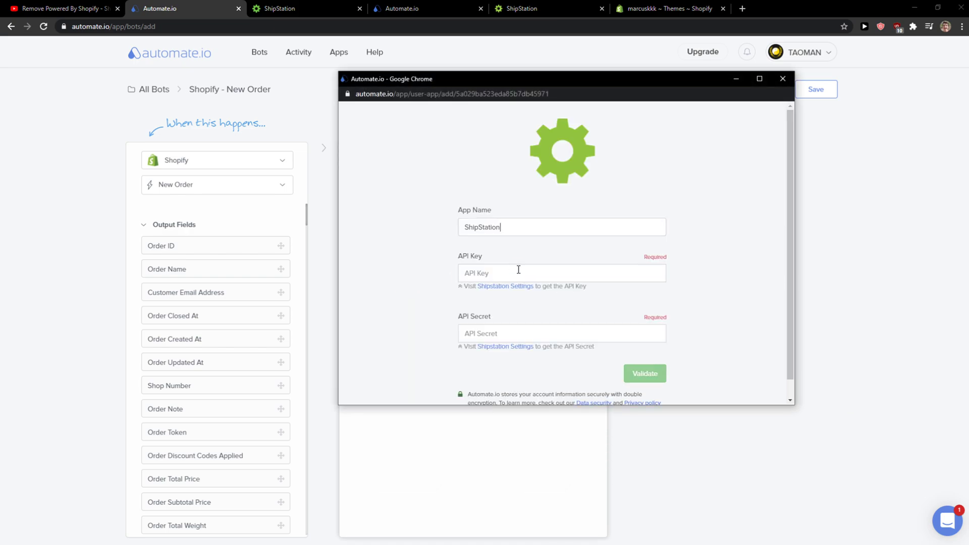
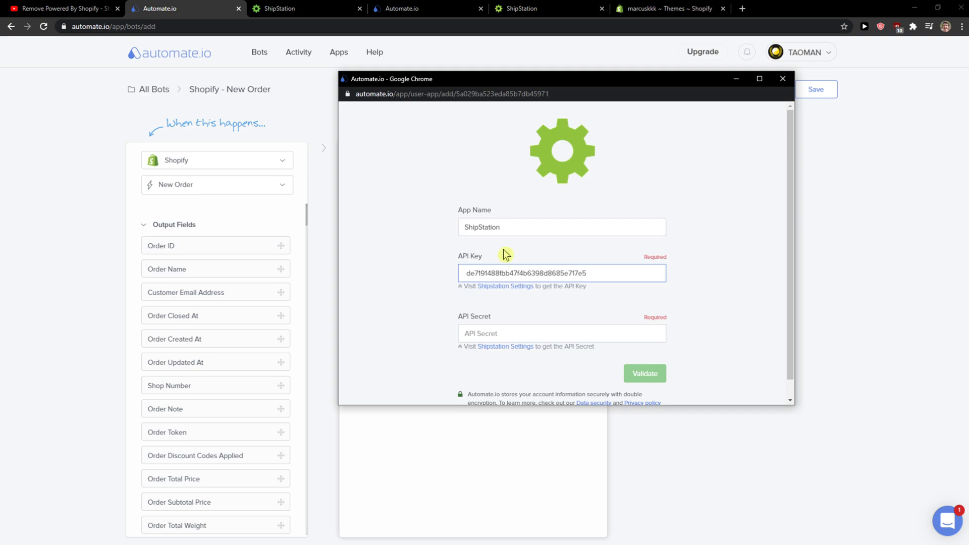
Step: Fetch the API secret from ShipStation and validate the credentials, which report invalid
click(291, 9)
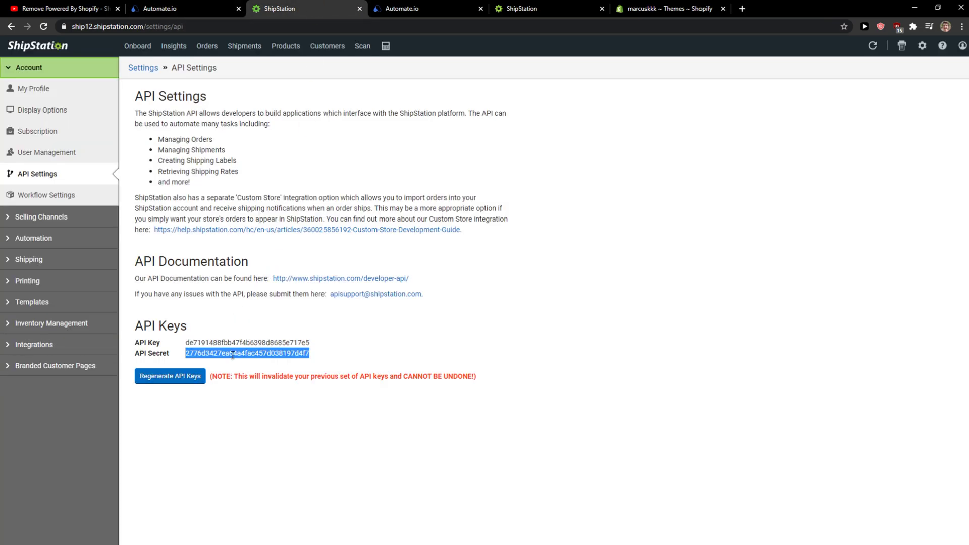
click(164, 8)
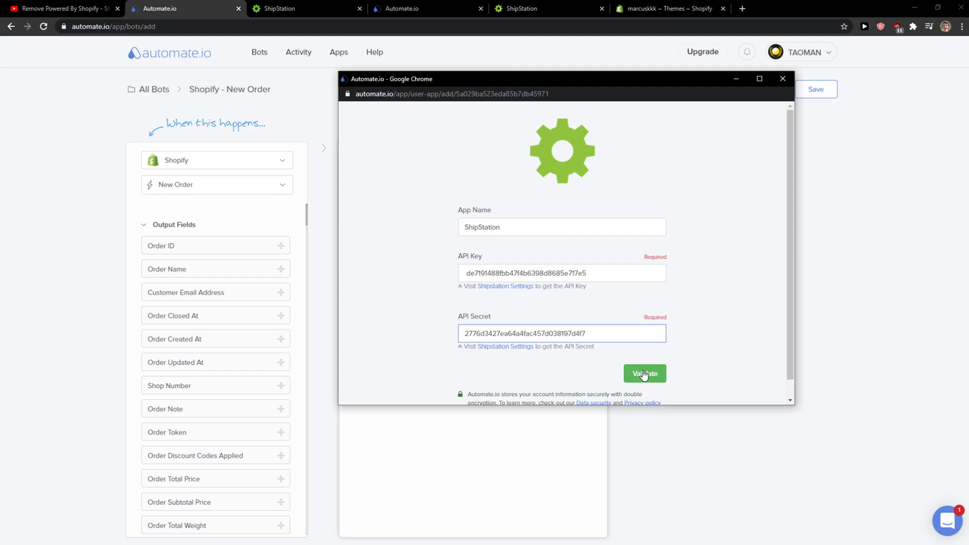
click(644, 373)
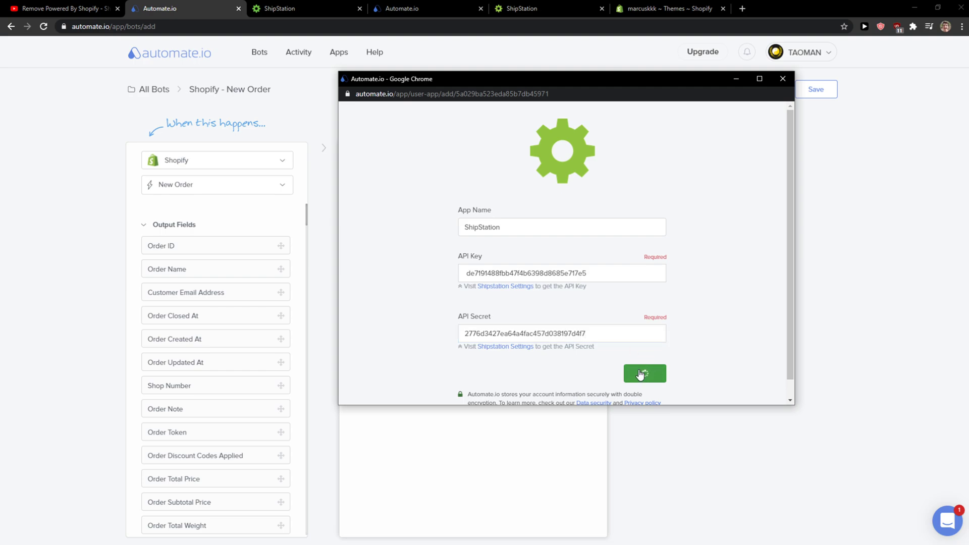
click(645, 374)
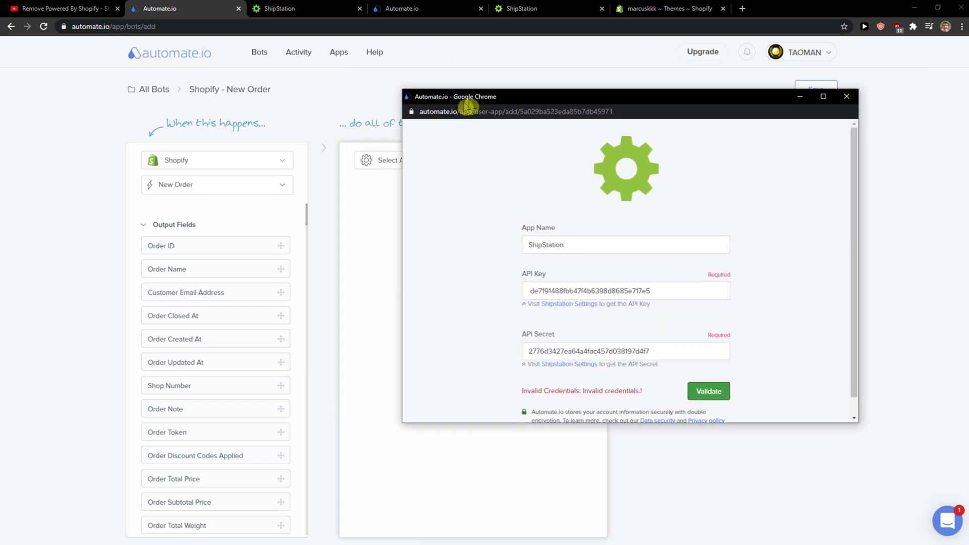
Step: Regenerate the ShipStation API keys and select the new API key for copying
drag(624, 97, 500, 93)
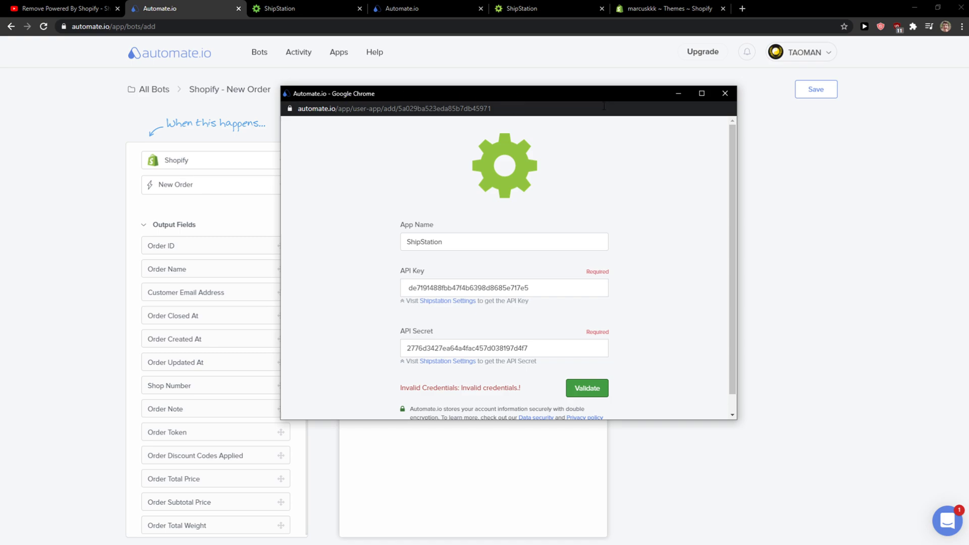
click(281, 9)
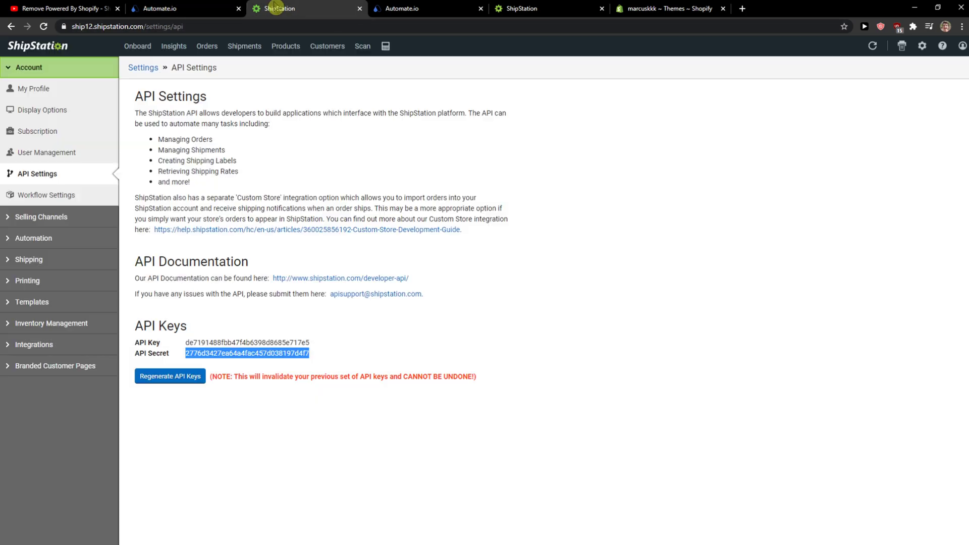
click(169, 376)
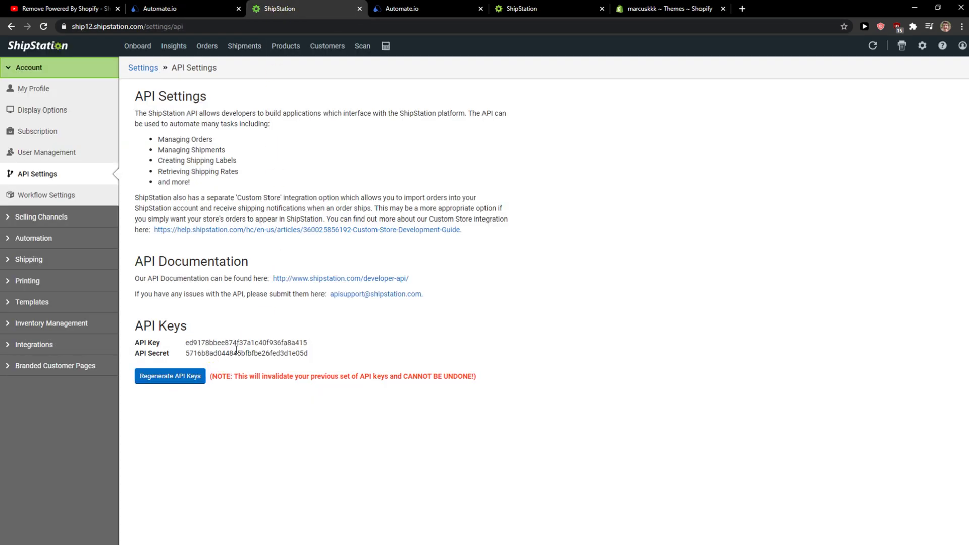
double_click(244, 342)
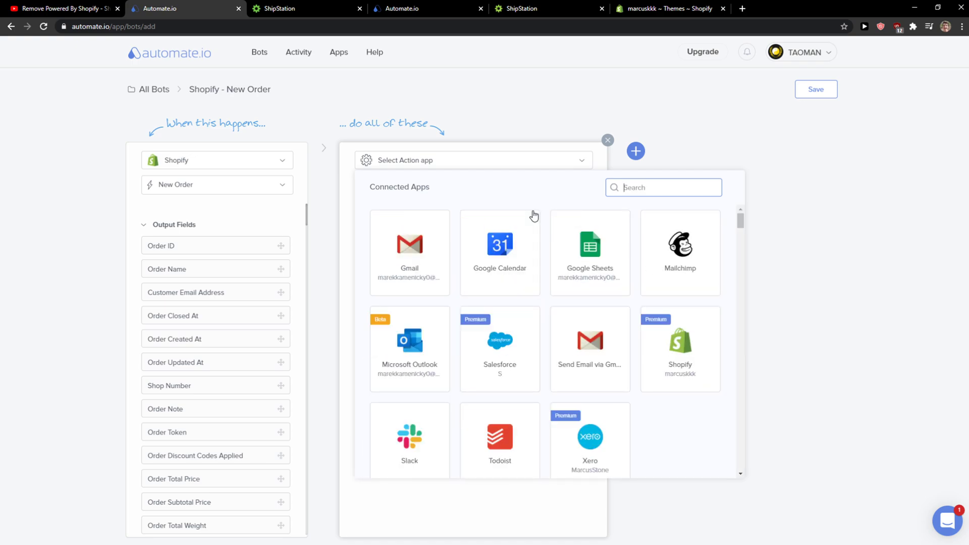
Step: Paste the new key and secret into the ShipStation connection popup and authorize it
text(ship)
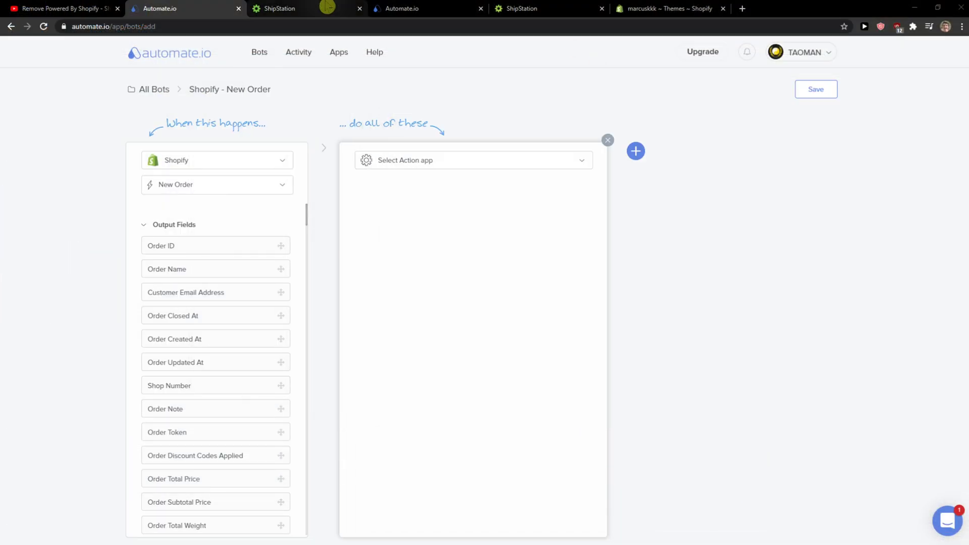
click(279, 8)
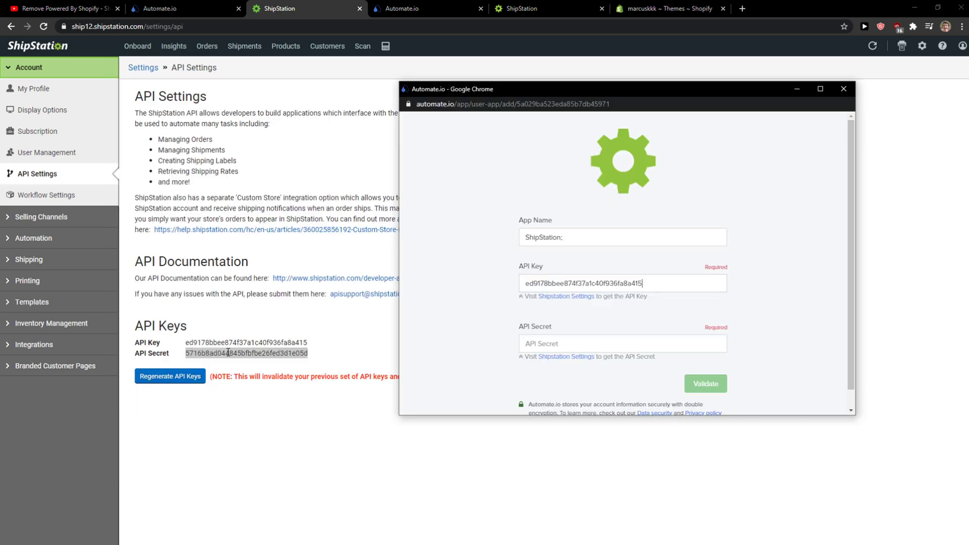
click(704, 384)
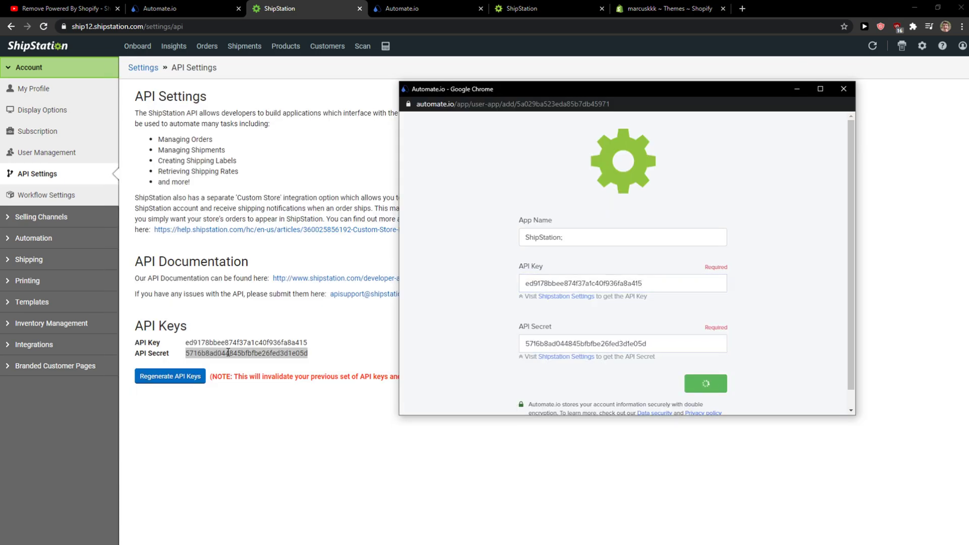
click(705, 383)
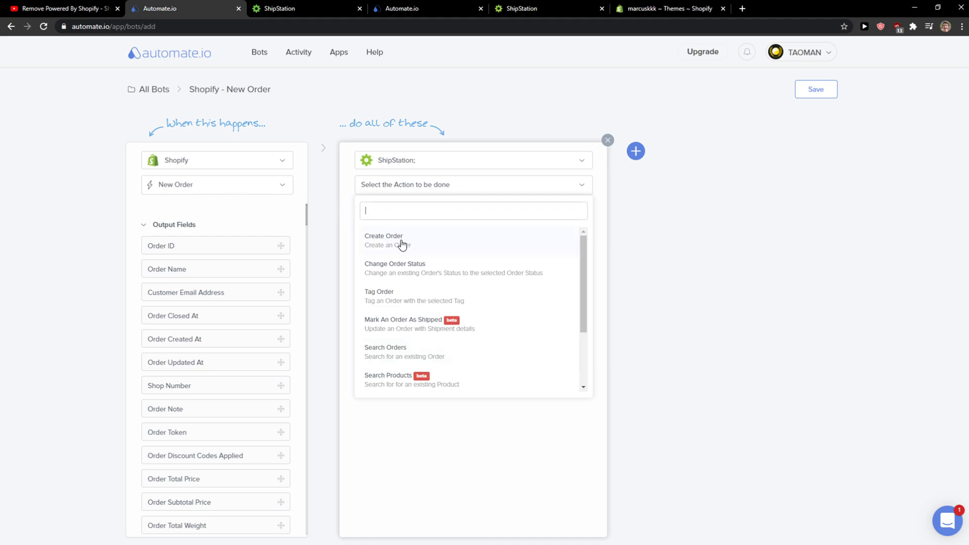
Step: Choose Create Order and map Shopify Order Number and Order ID into Order Number and Order Key
click(384, 240)
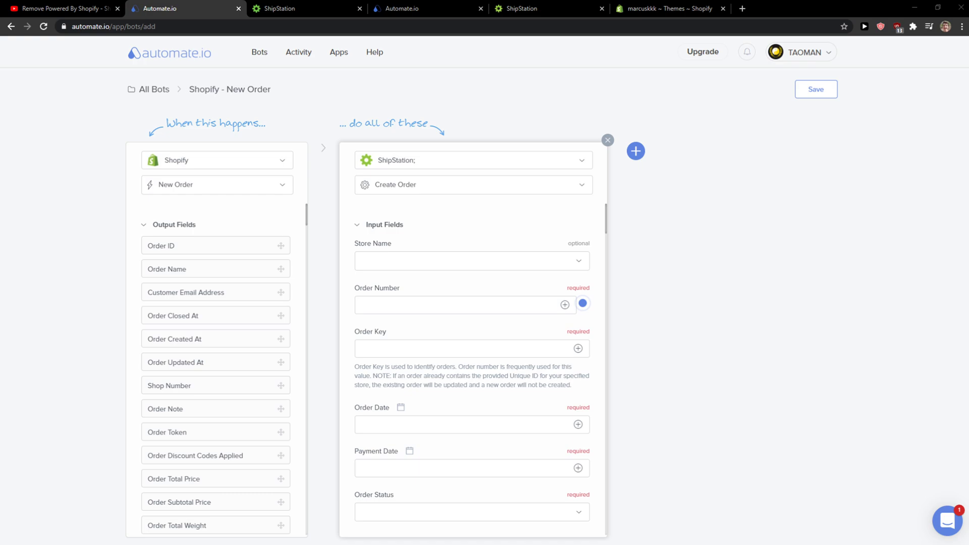
mouse_move(540, 269)
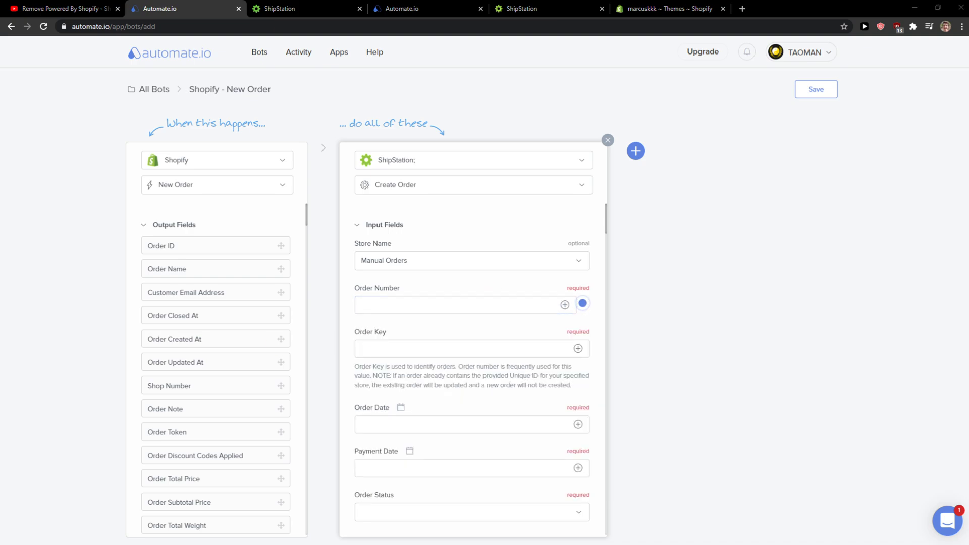
click(563, 303)
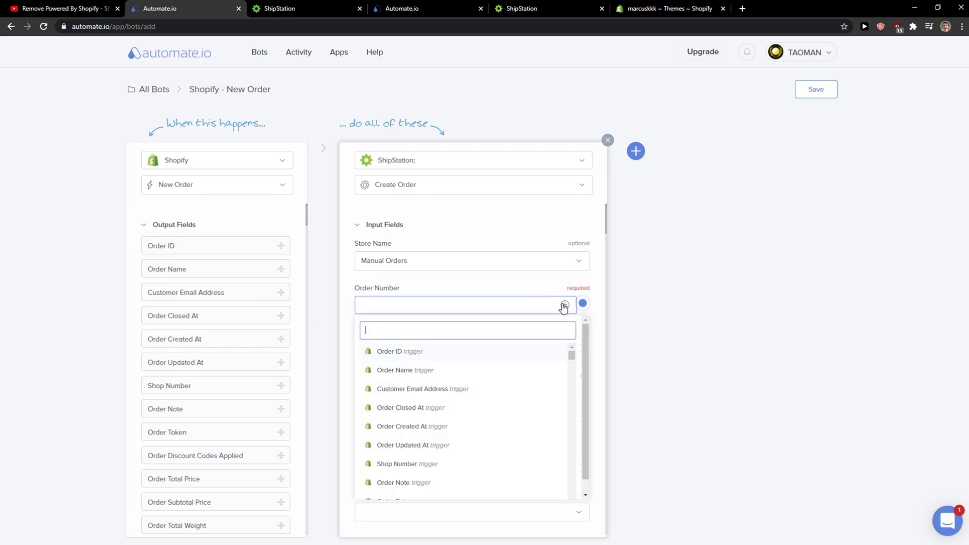
text(order nu)
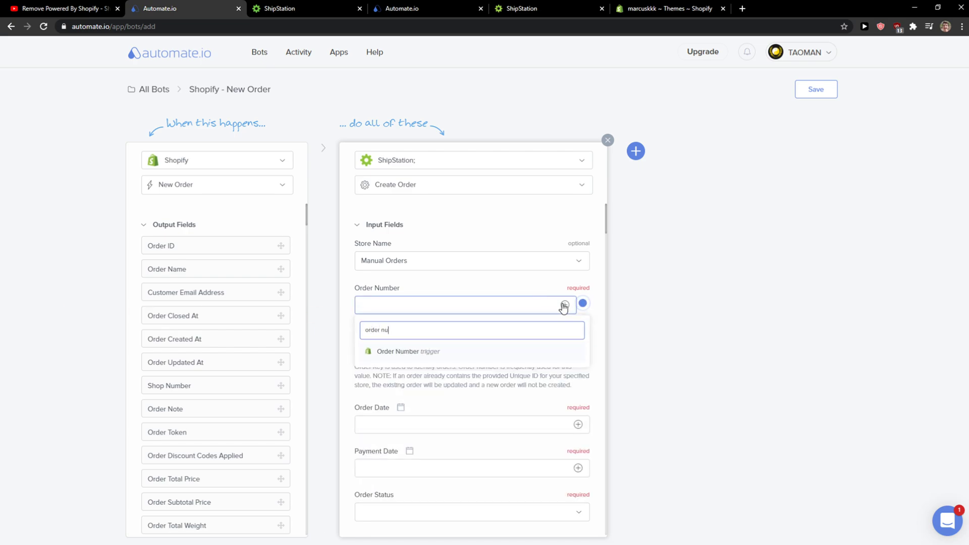
click(408, 351)
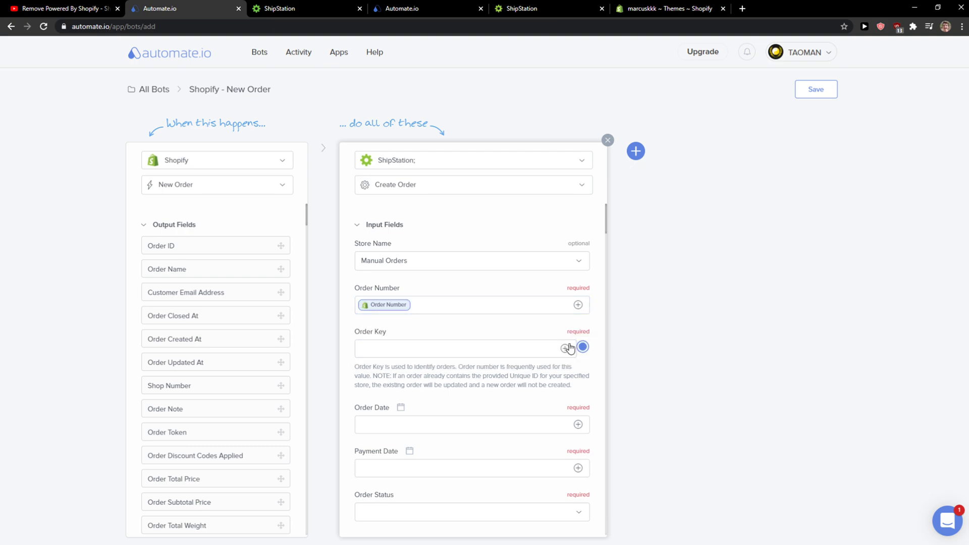
click(463, 347)
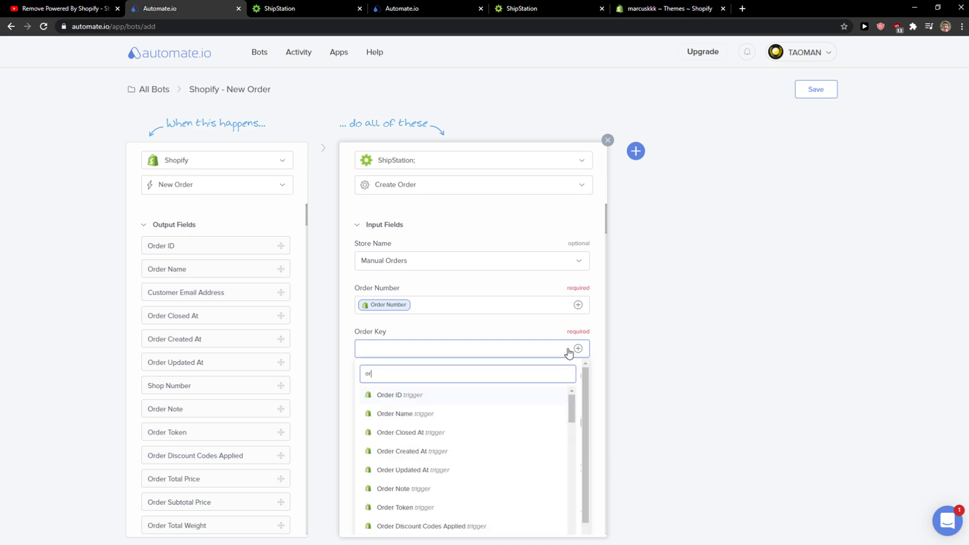
click(399, 395)
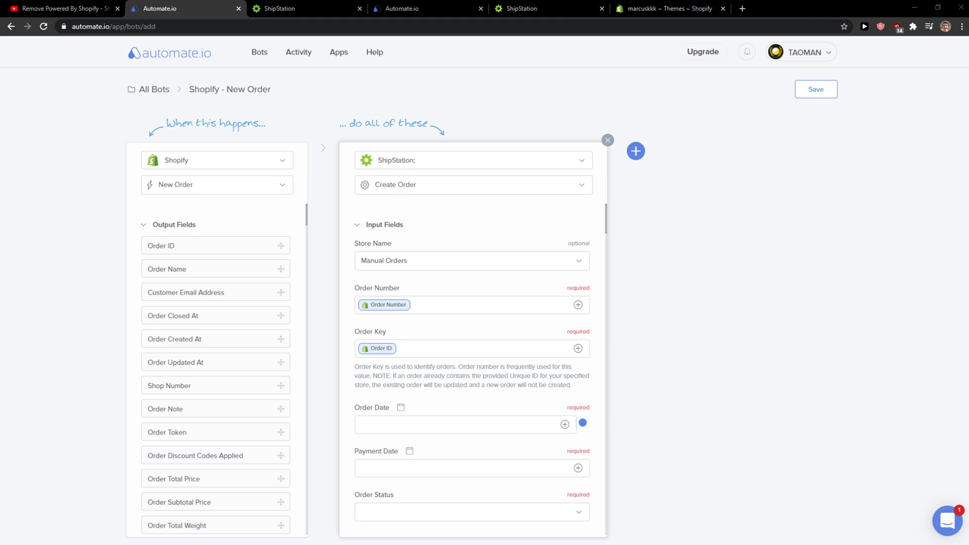
mouse_move(709, 462)
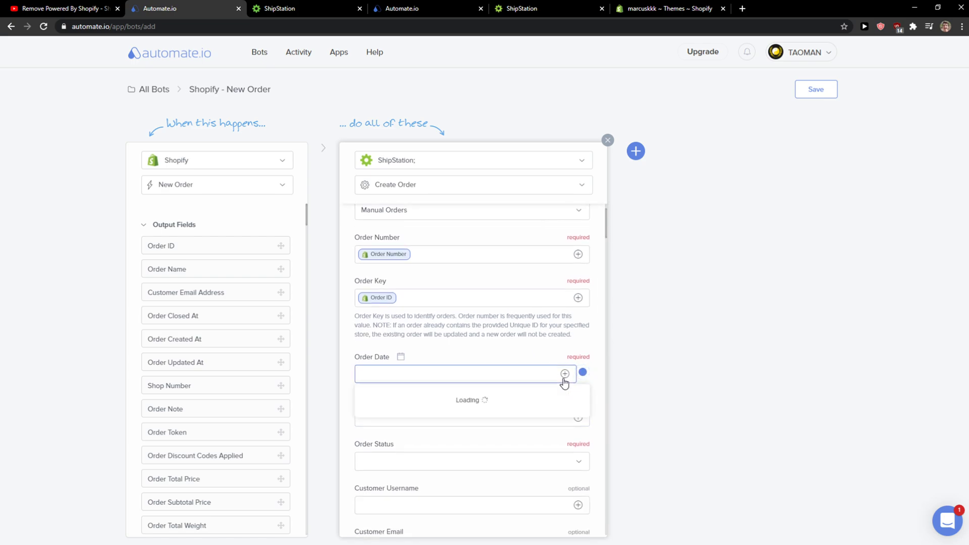
Step: Map Shopify Order Processing Date And Time into the ShipStation Order Date
text(date)
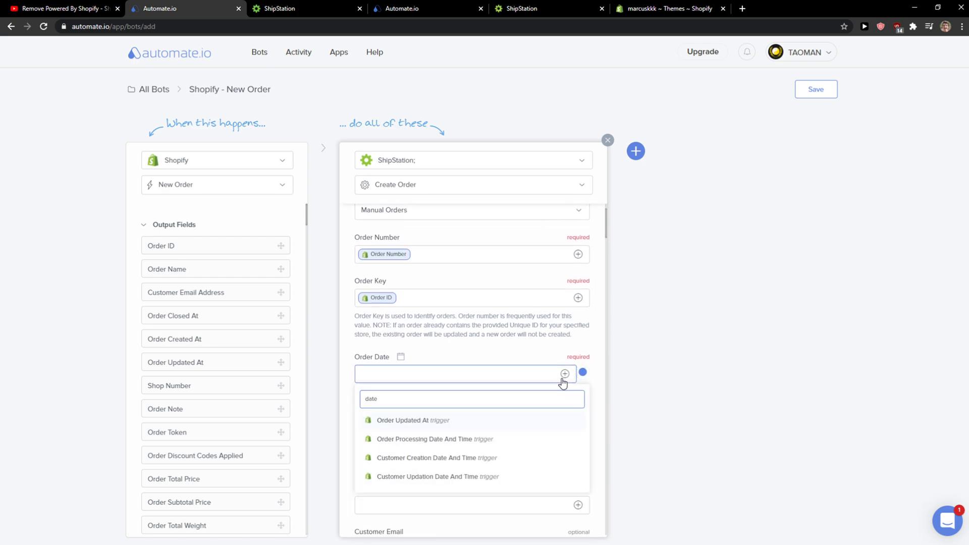
scroll(down, 3)
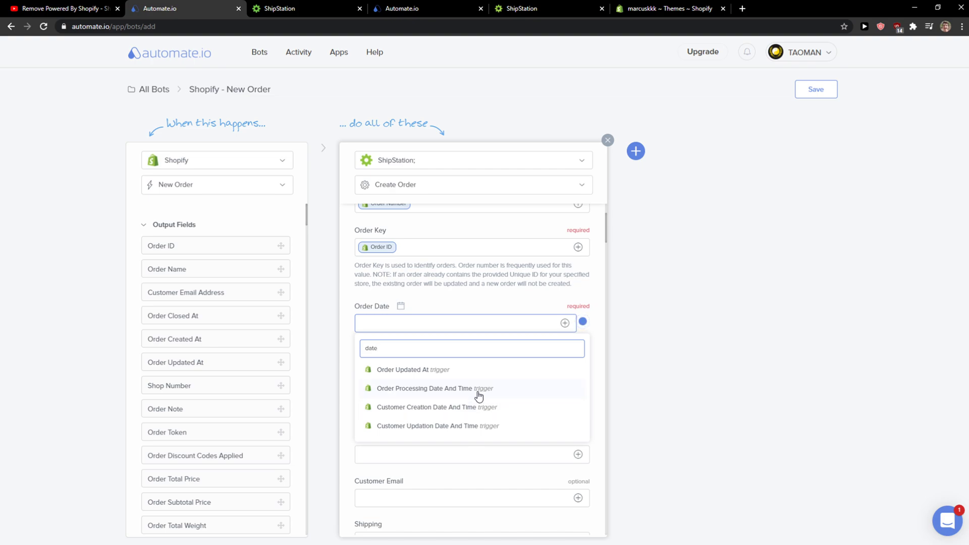
click(425, 388)
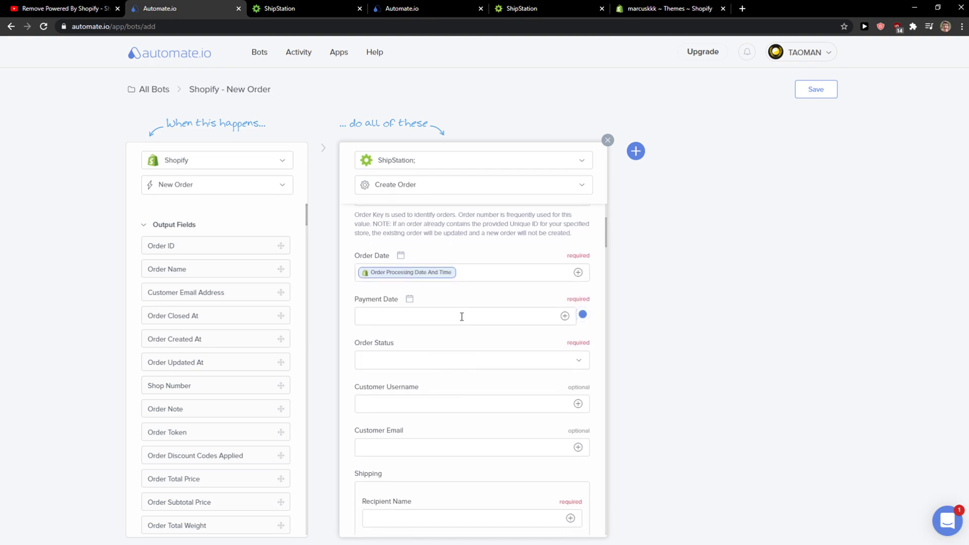
click(461, 316)
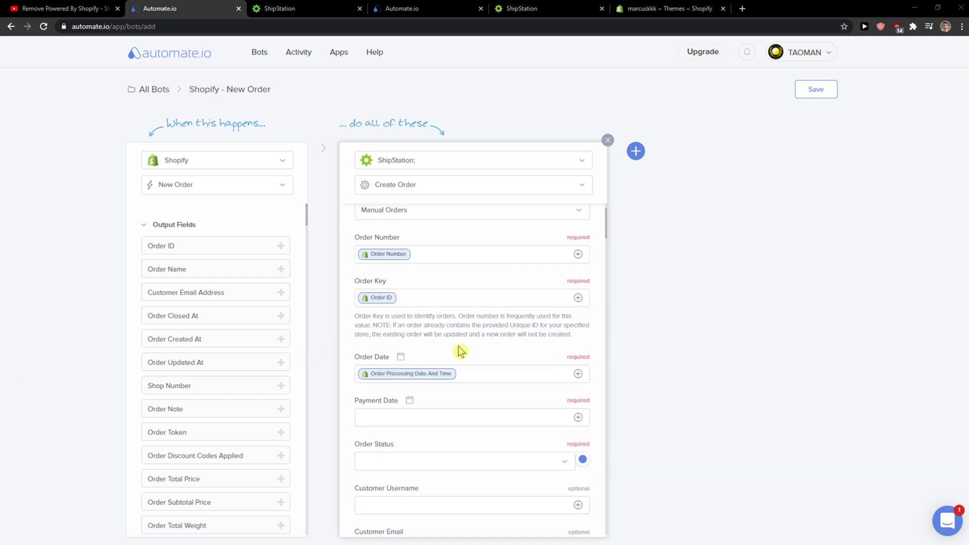
mouse_move(487, 352)
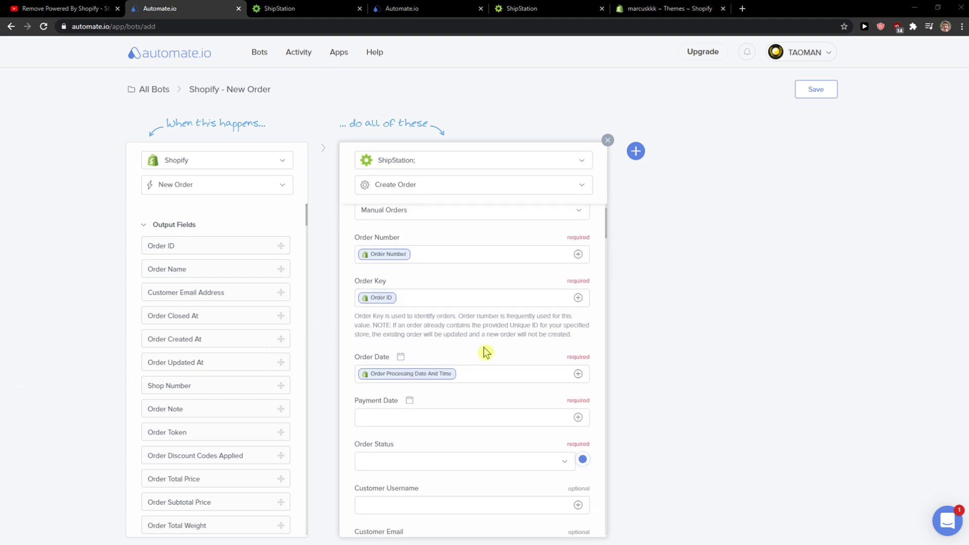
scroll(down, 3)
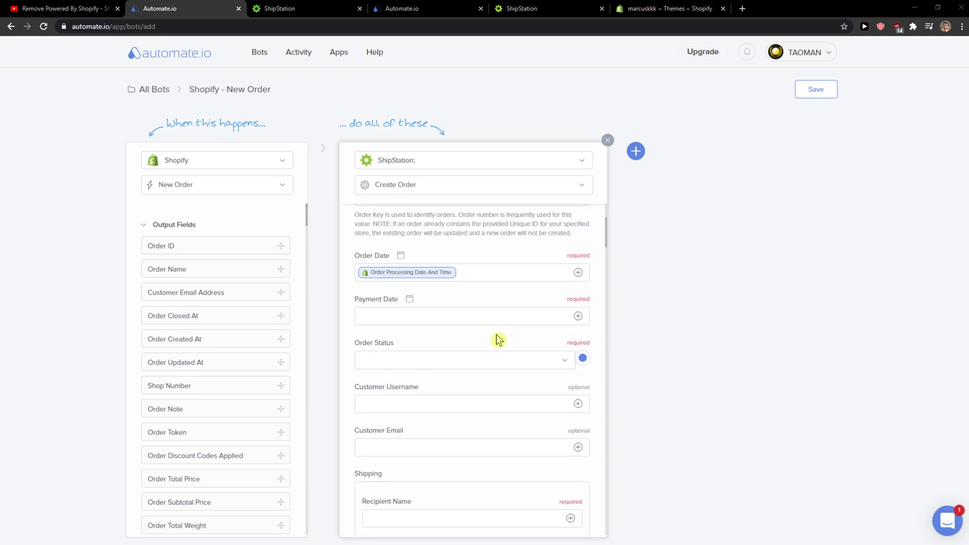
click(469, 316)
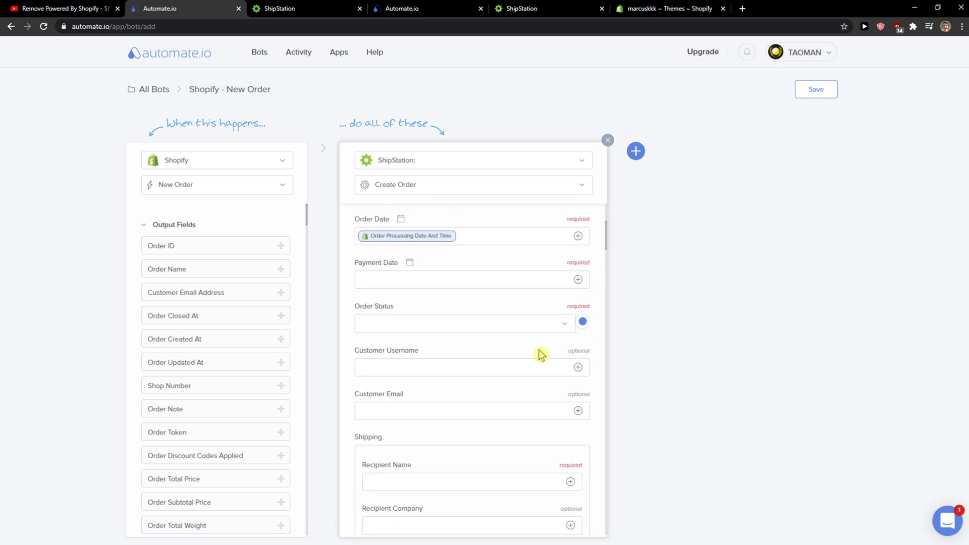
Step: Set the ShipStation Order Status to Awaiting Payment
click(462, 320)
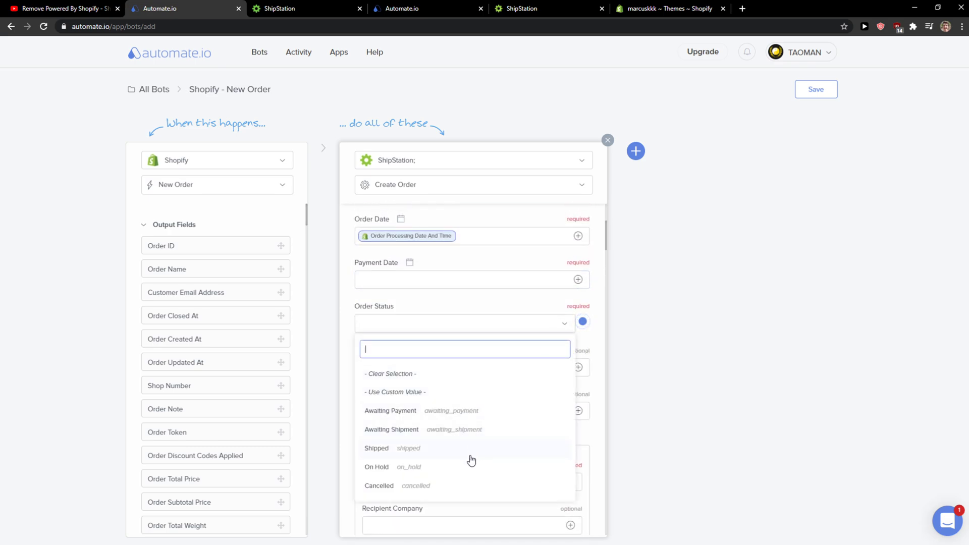
mouse_move(475, 429)
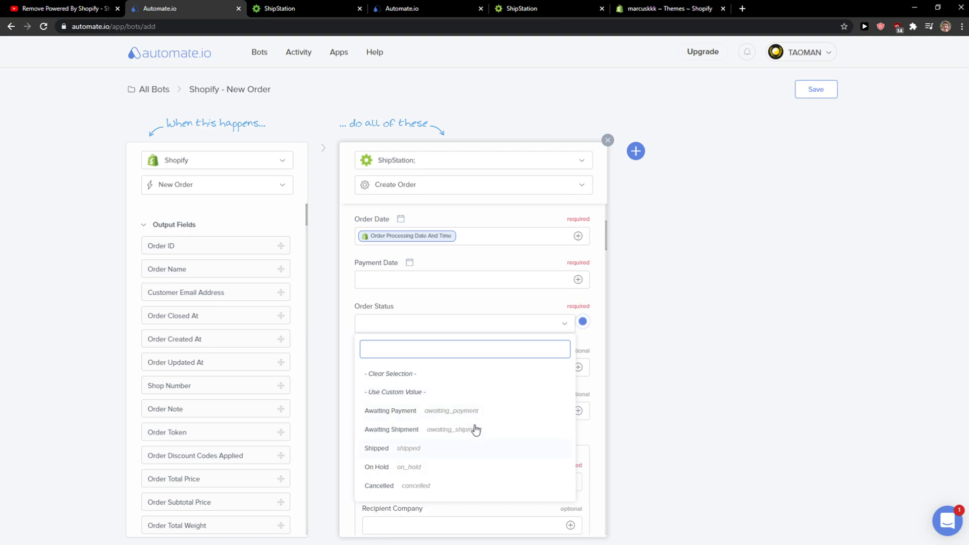
click(389, 410)
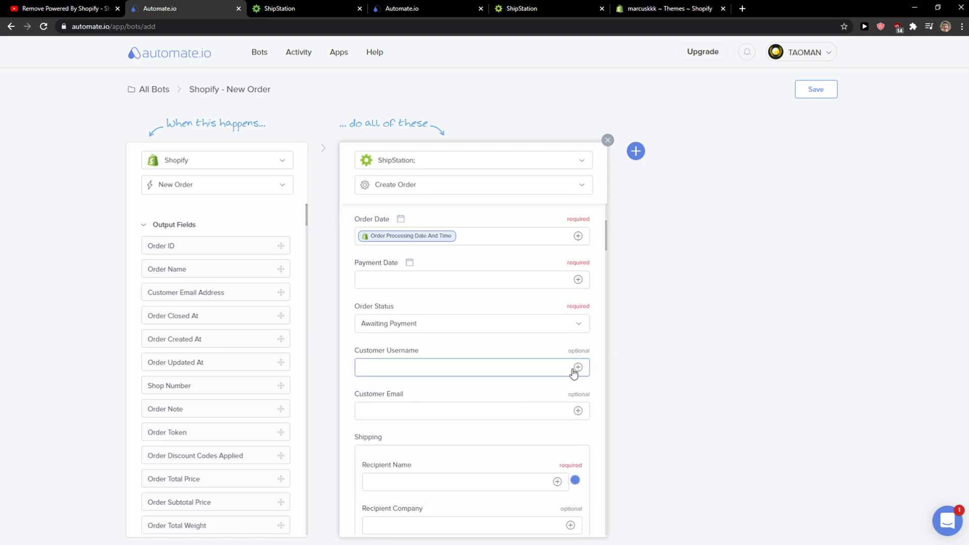
click(577, 368)
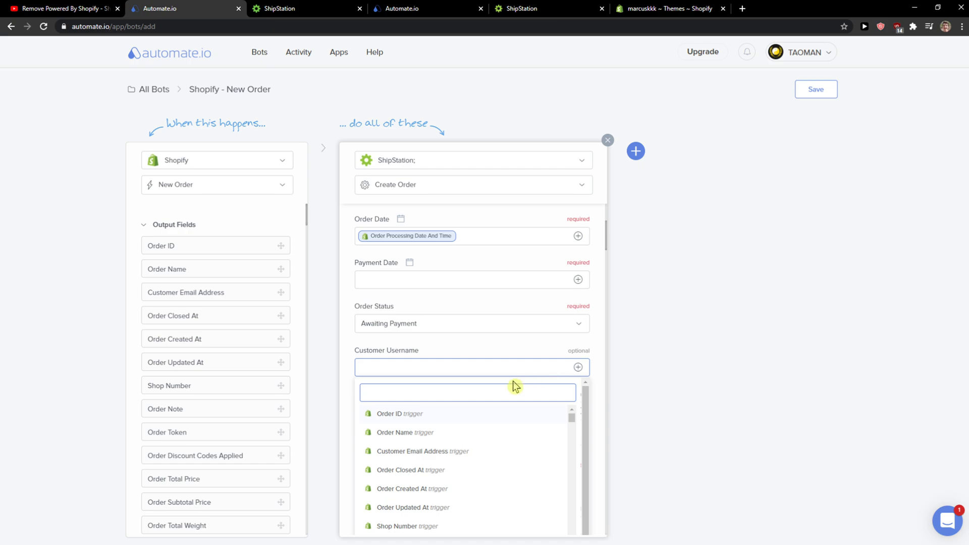
Step: Map Shopify shipping First Name and Last Name into Customer Username
text(n)
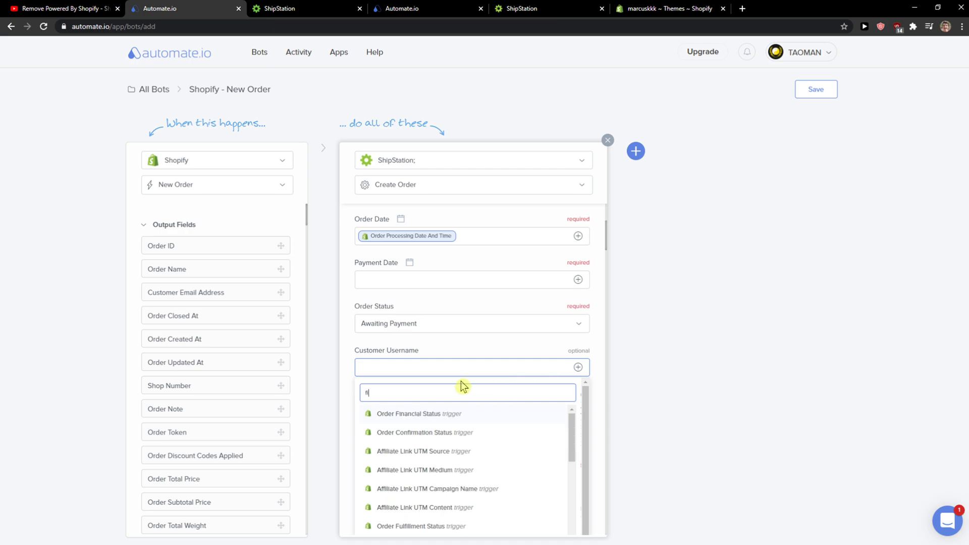
text(first)
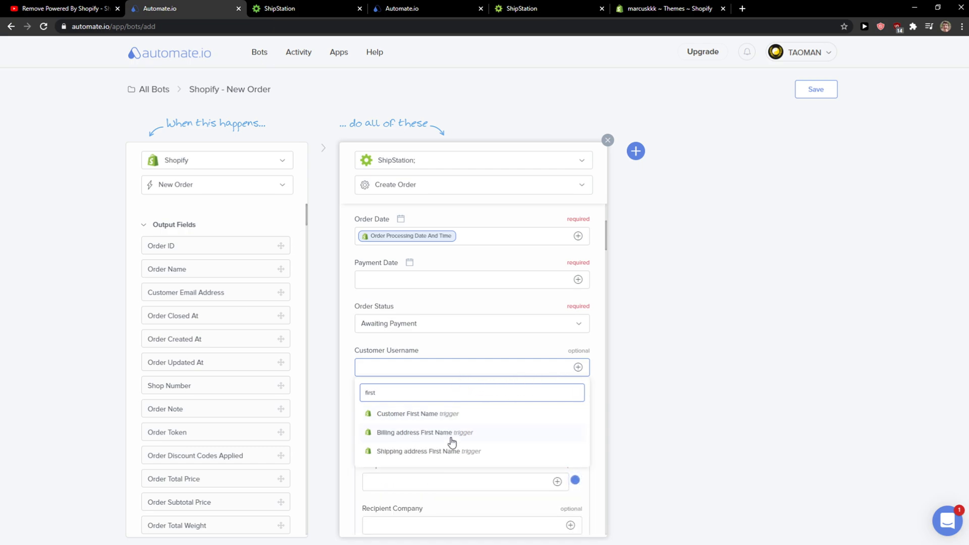
click(427, 450)
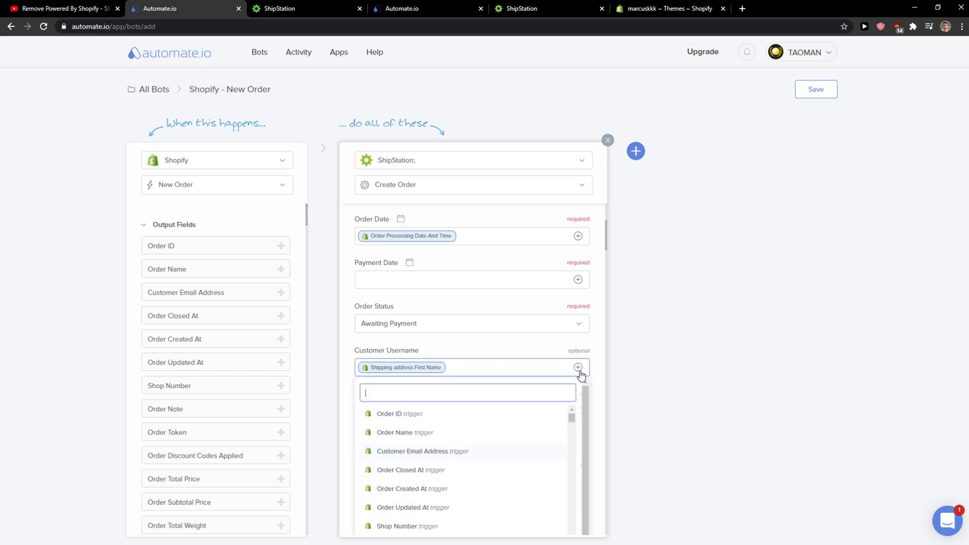
text(last n)
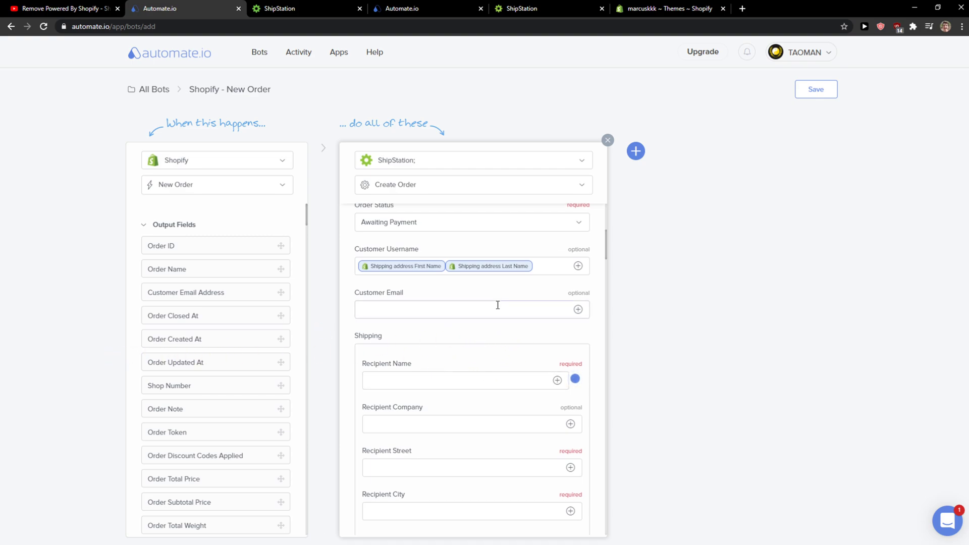
Step: Map Shopify Customer Email Address into the ShipStation Customer Email field
click(471, 309)
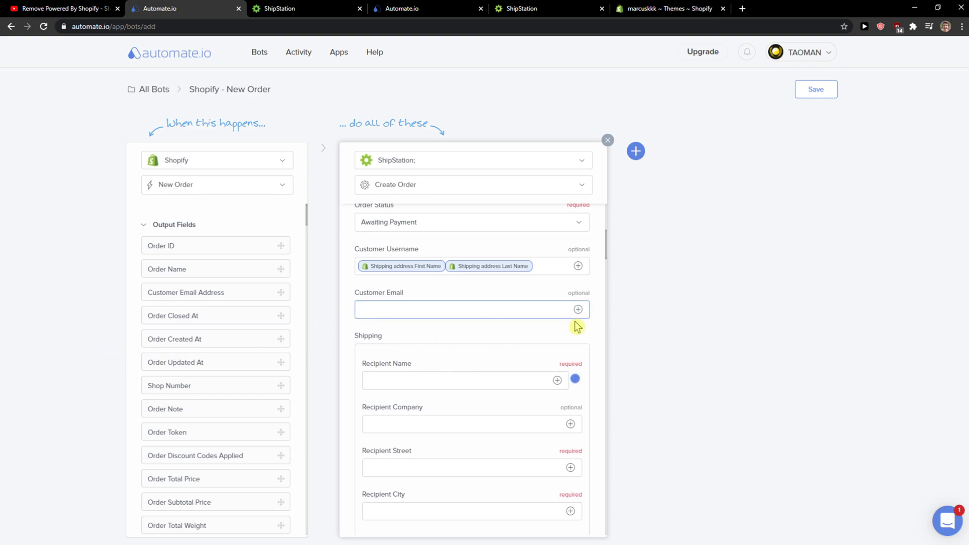
click(577, 310)
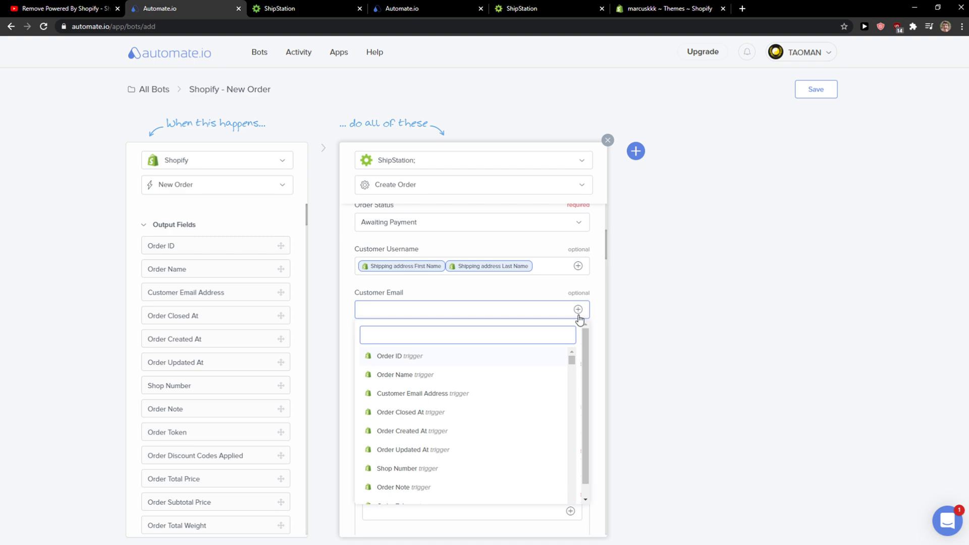
text(email)
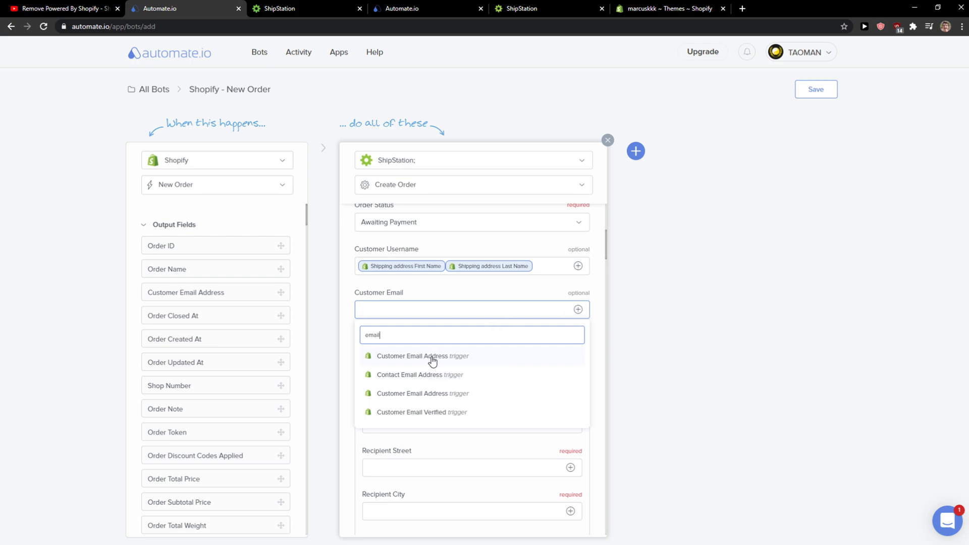
click(423, 355)
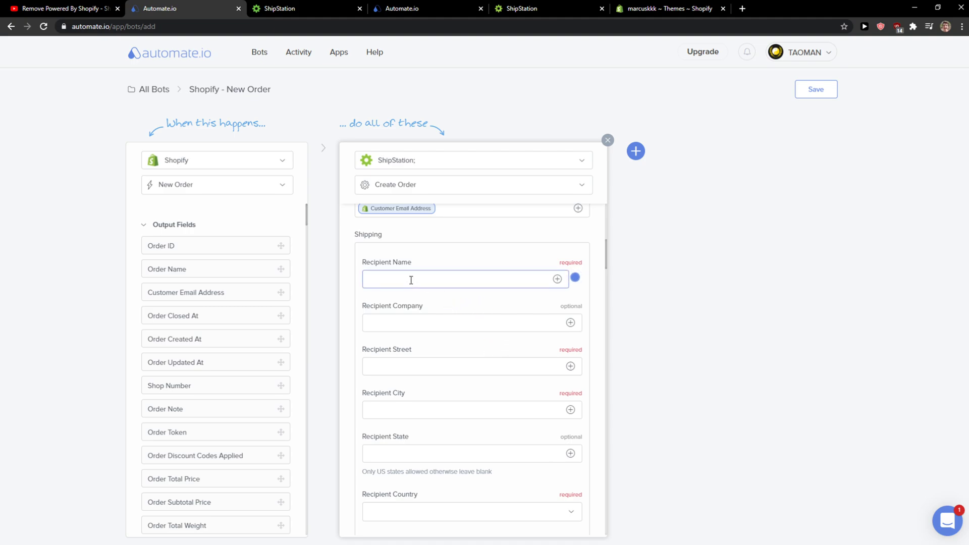
scroll(down, 3)
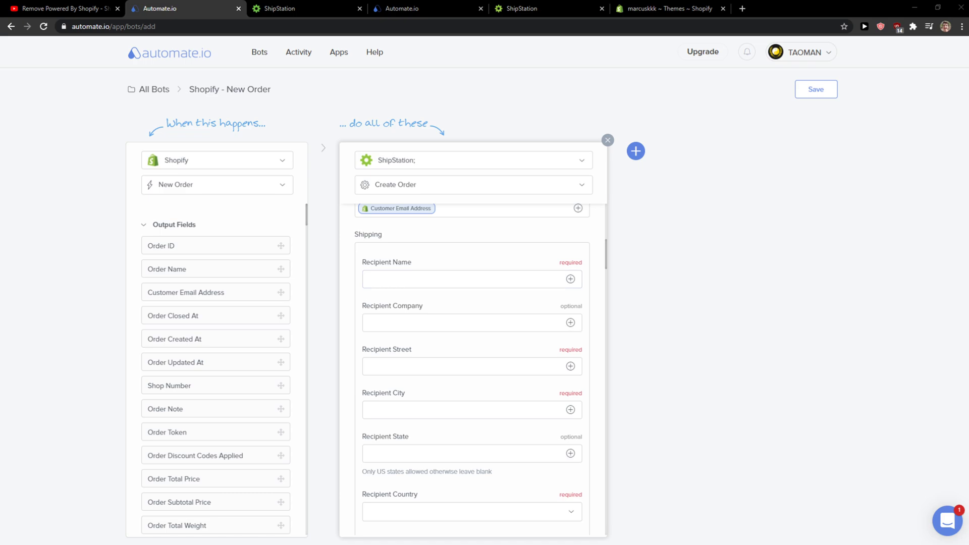
scroll(down, 3)
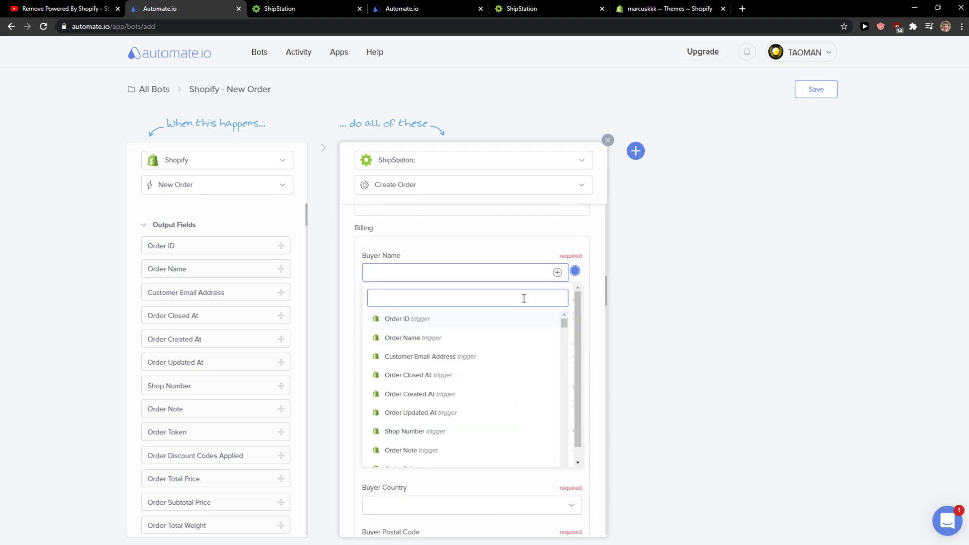
text(firs)
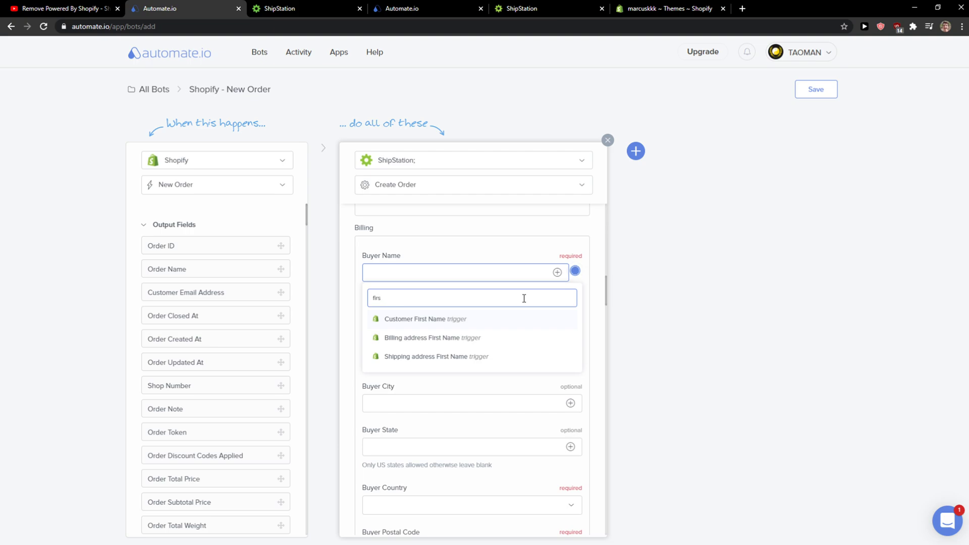
mouse_move(652, 326)
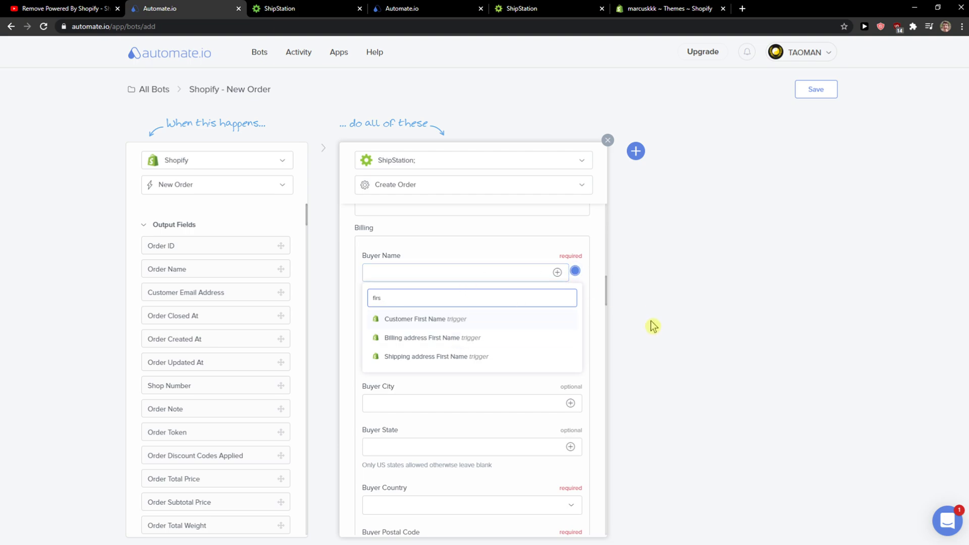
click(463, 359)
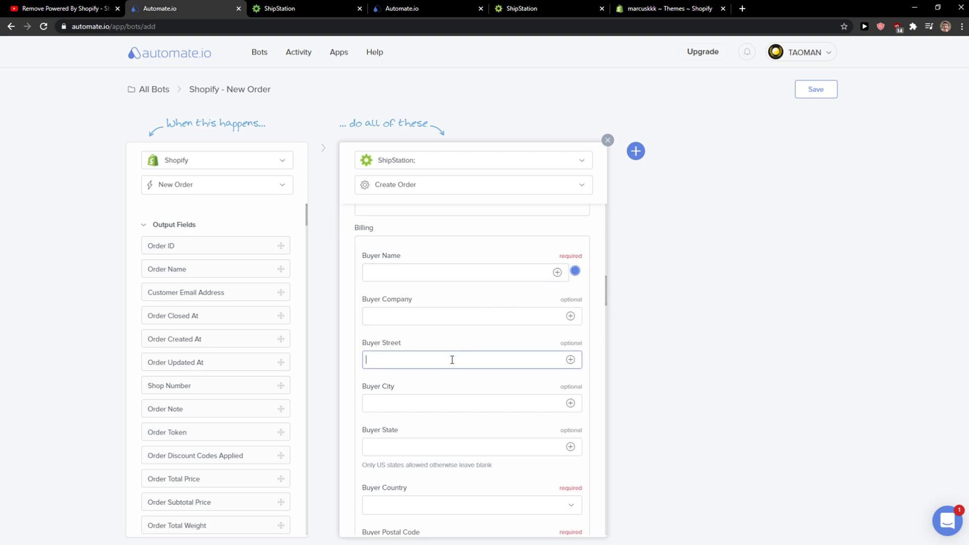
scroll(down, 3)
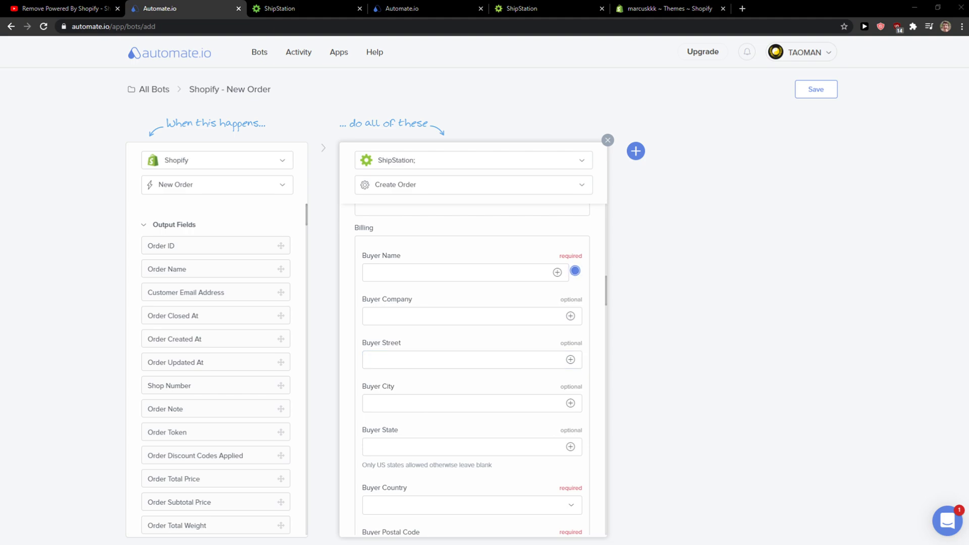
click(460, 359)
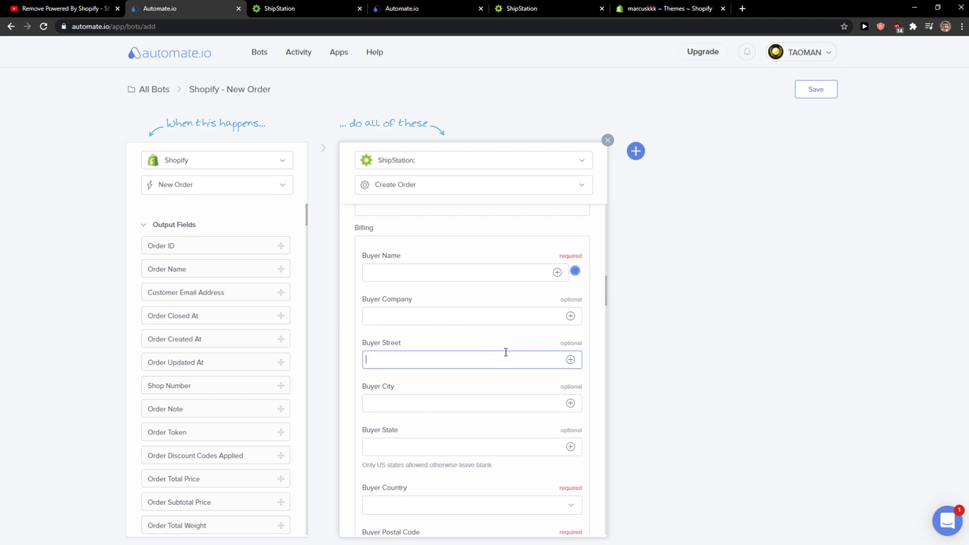
text(bukk)
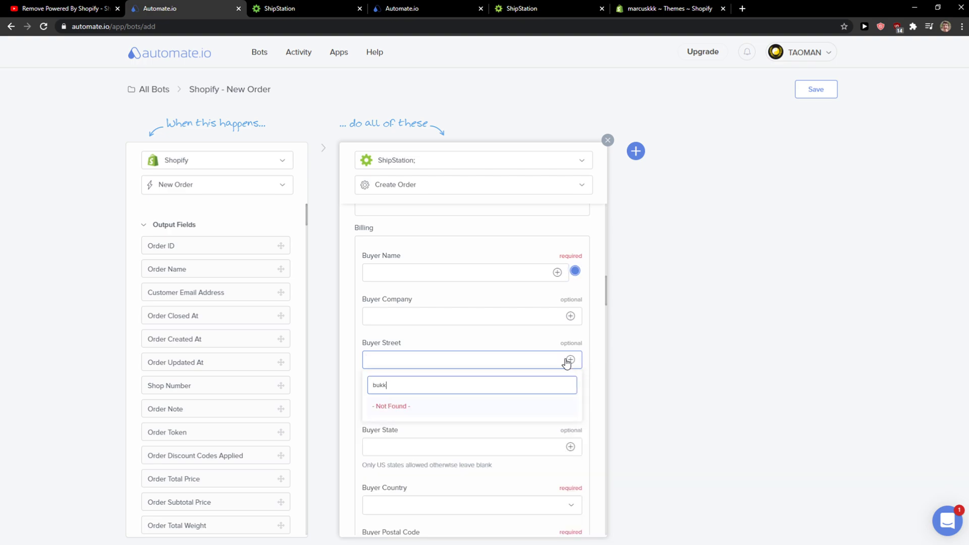
text(billin)
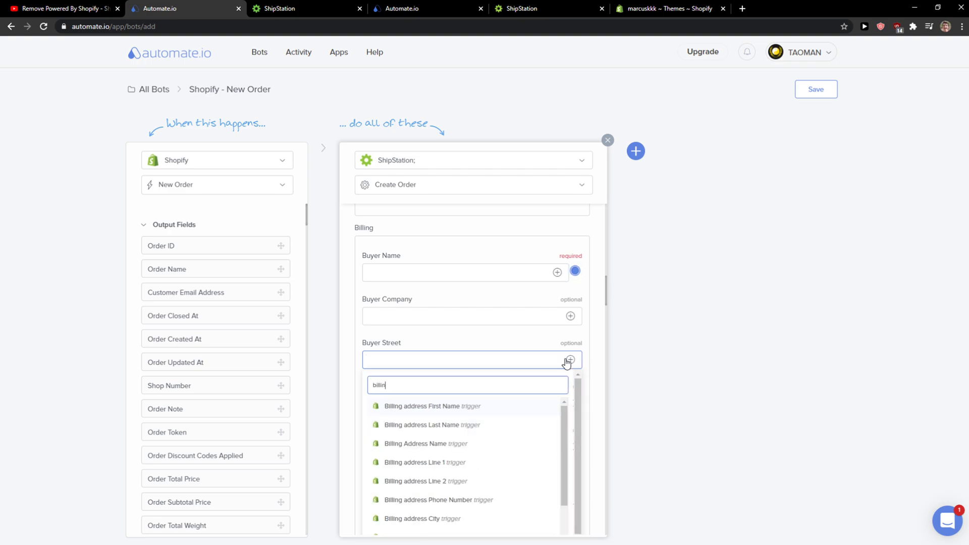
scroll(down, 3)
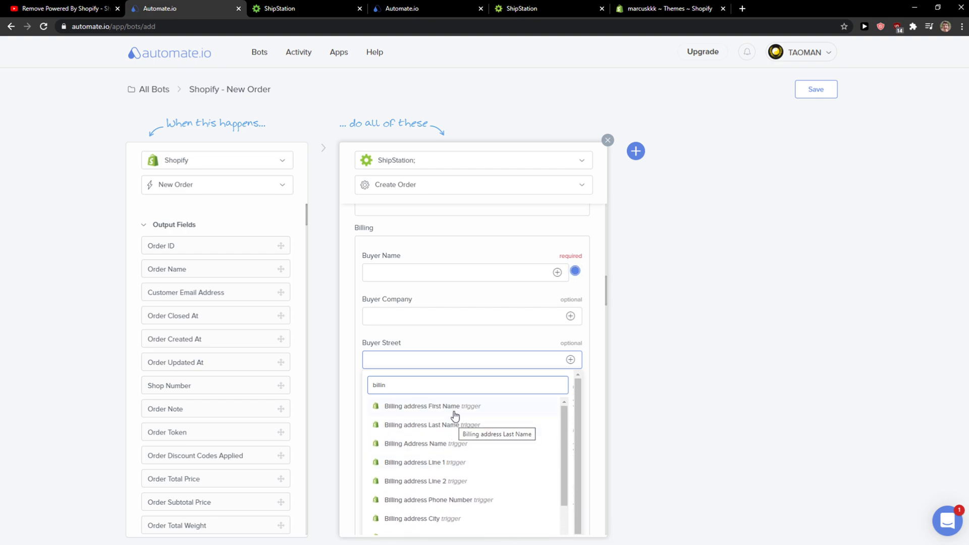
mouse_move(441, 489)
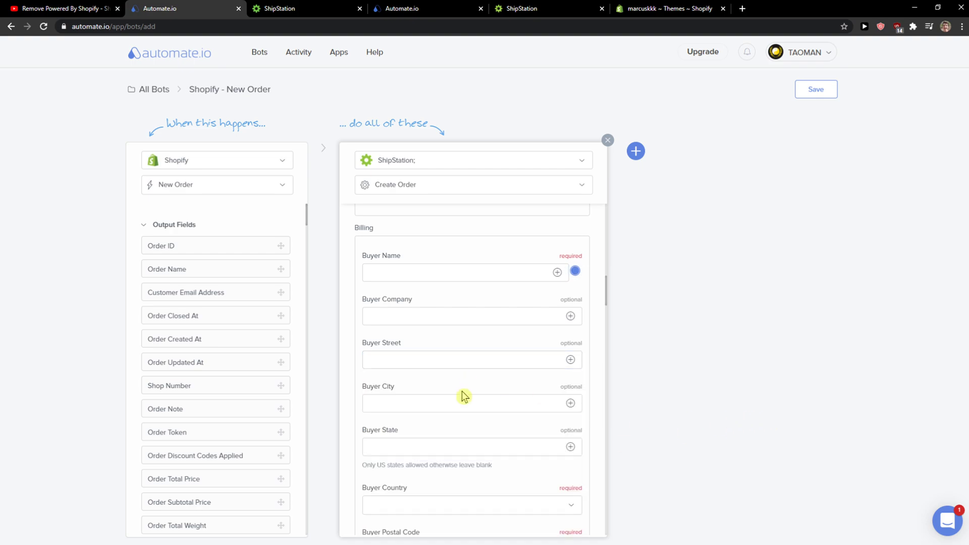
scroll(down, 3)
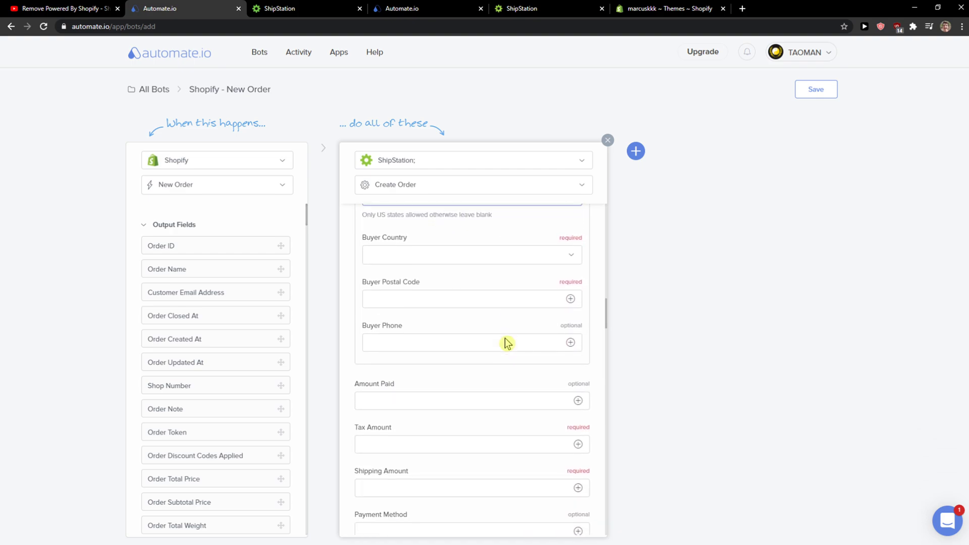
Step: Map Shopify Order Total Tax into the required Tax Amount and attempt to save the bot
scroll(down, 3)
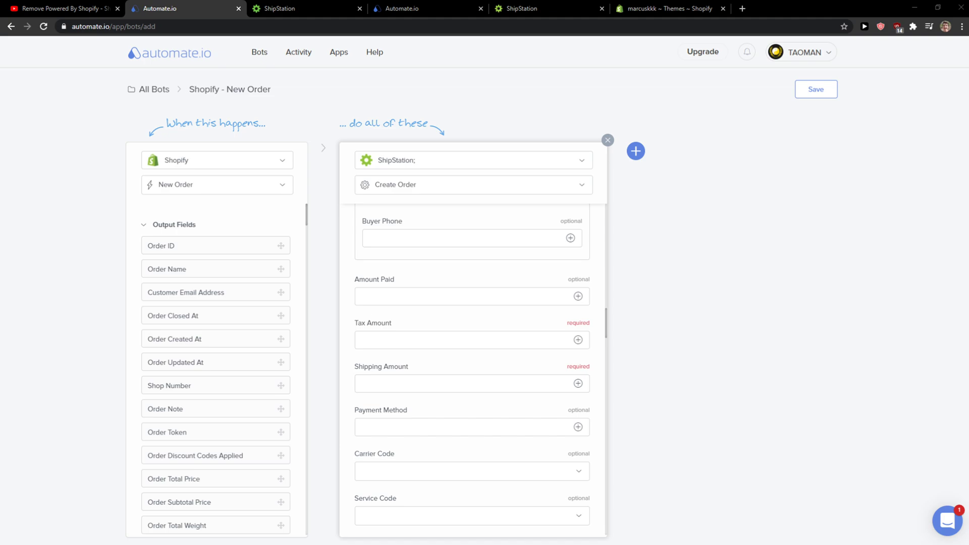
scroll(down, 3)
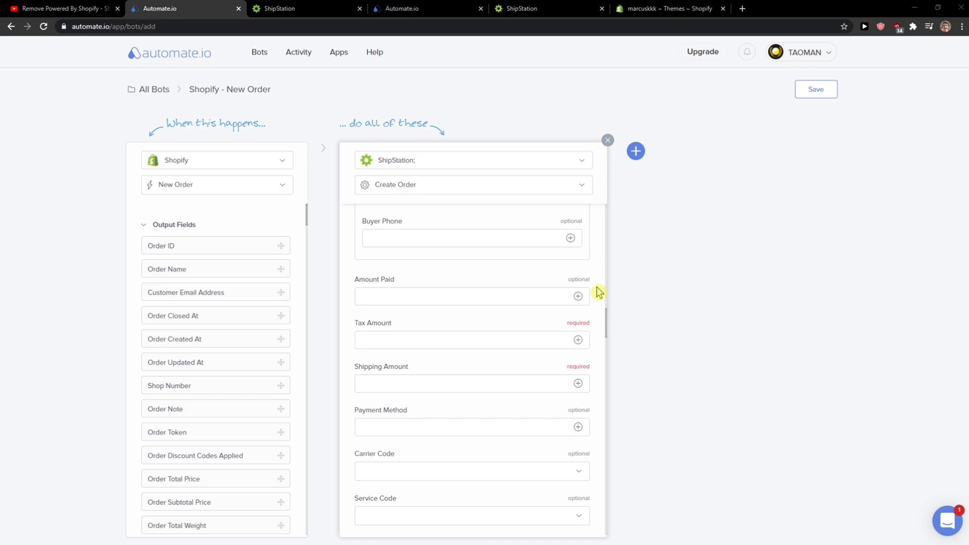
click(469, 296)
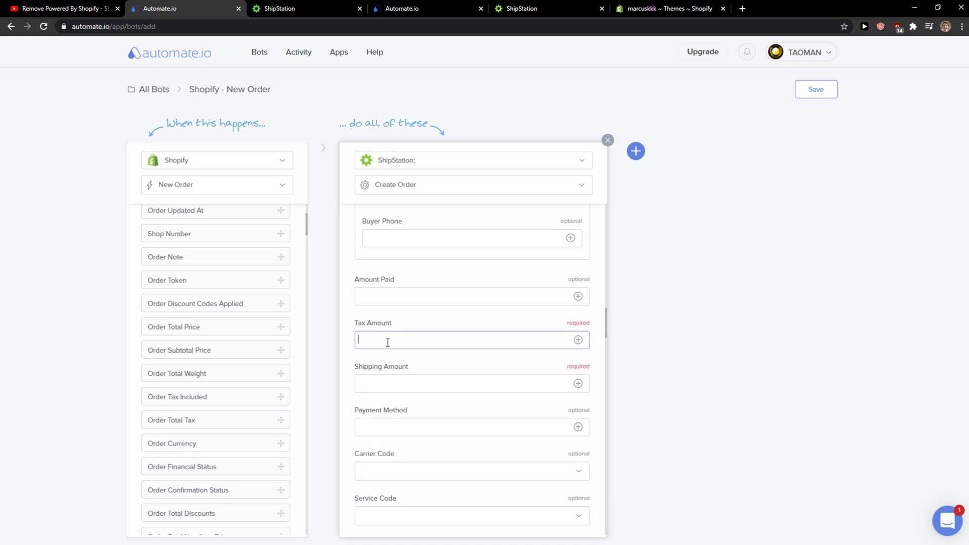
mouse_move(497, 342)
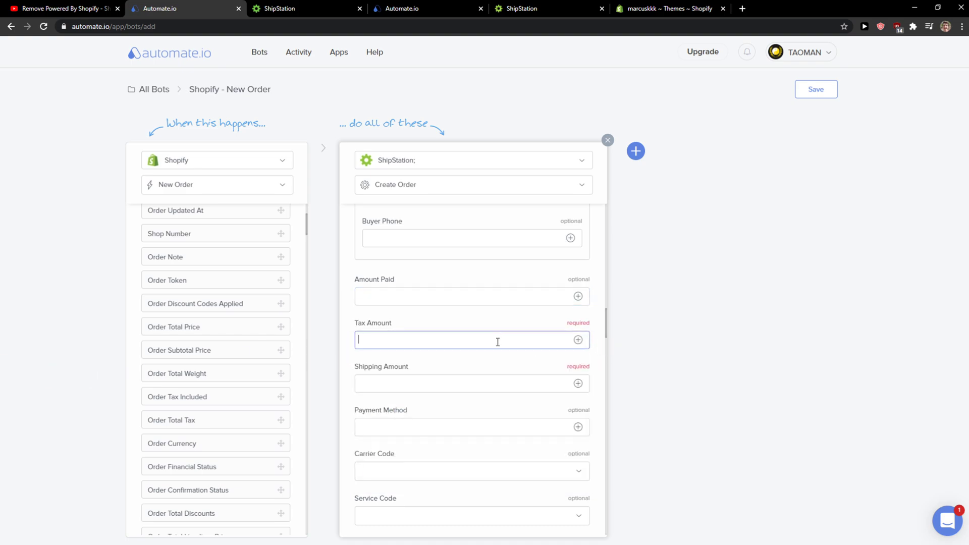
text(titak)
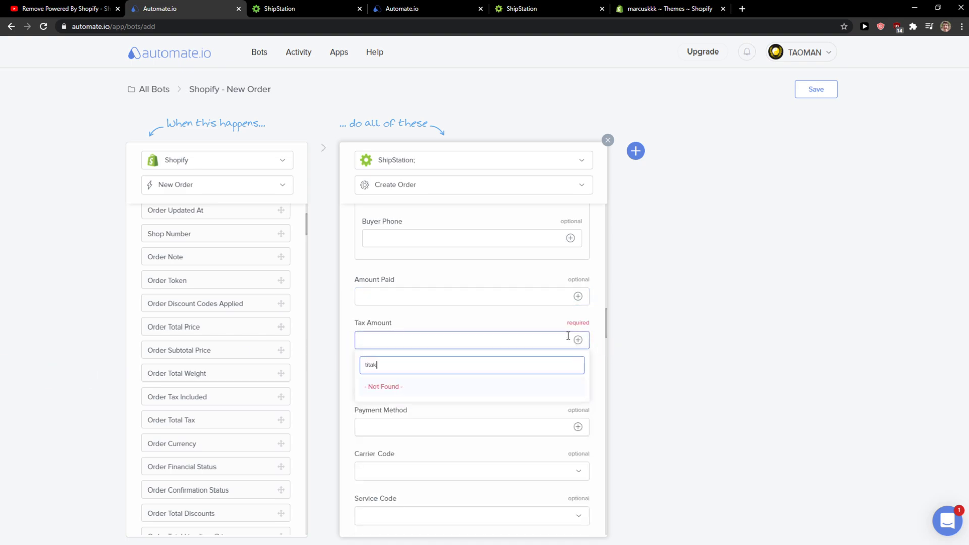
text(total tax)
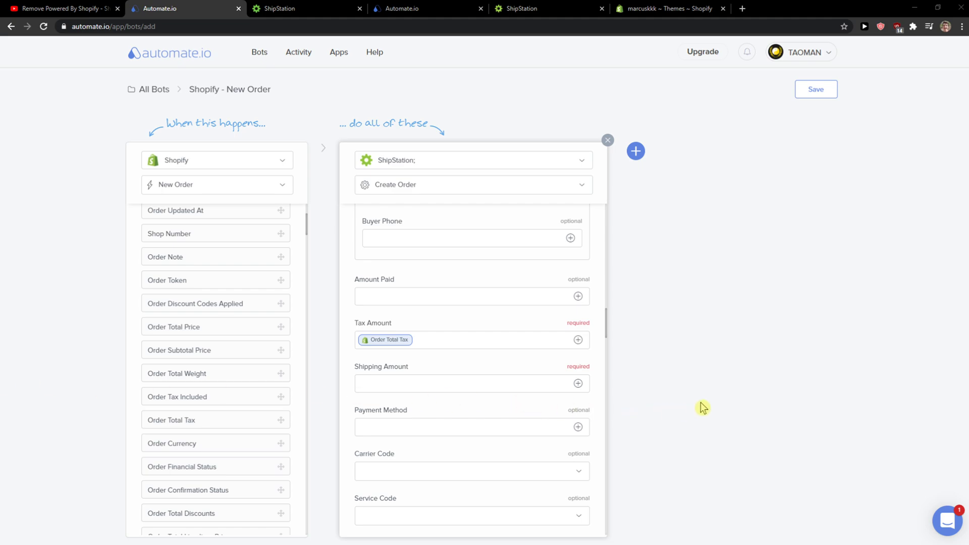
click(815, 89)
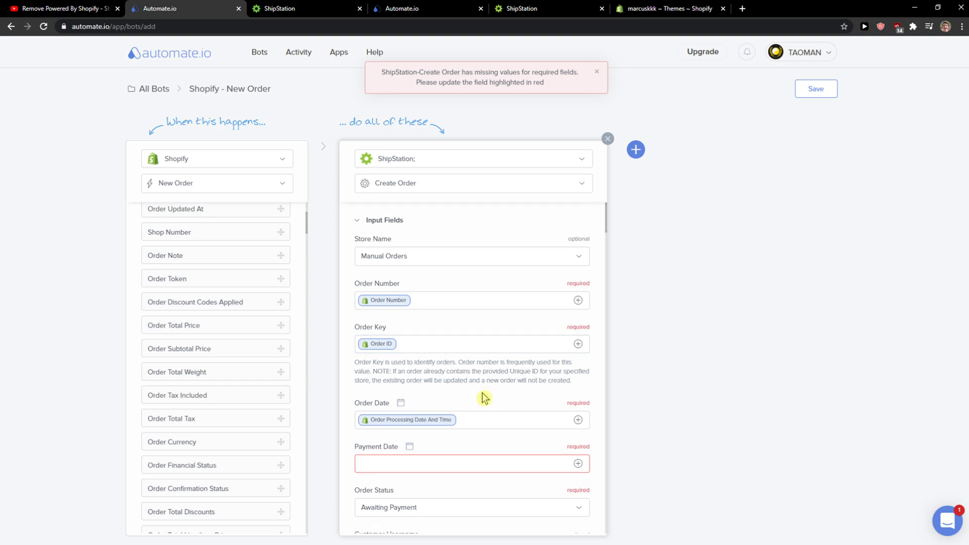
Step: Scroll through the Create Order fields toward the flagged Payment Date
scroll(down, 3)
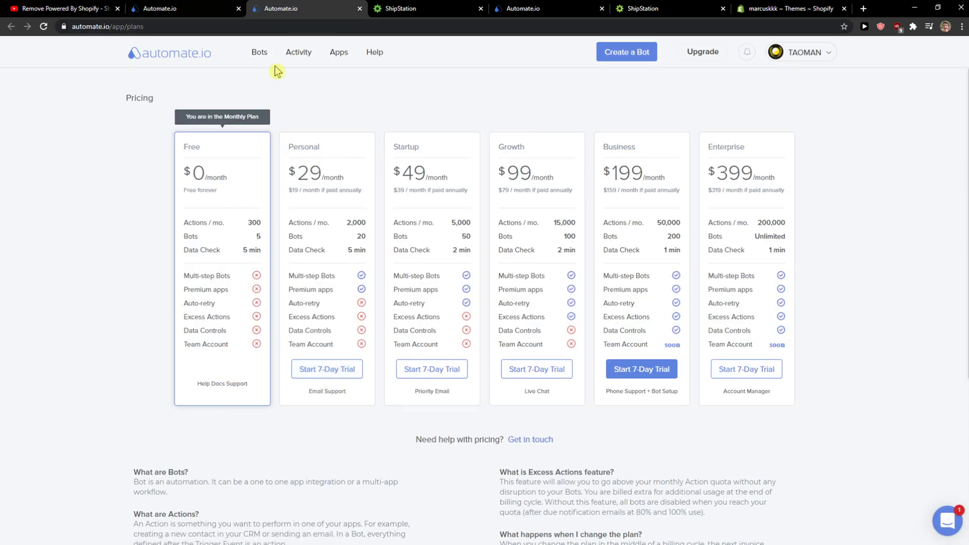
mouse_move(339, 74)
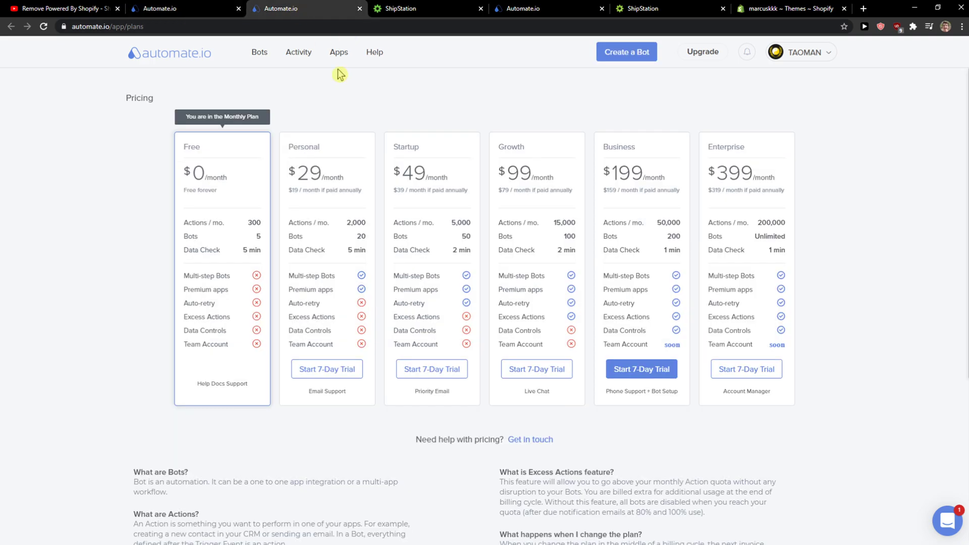